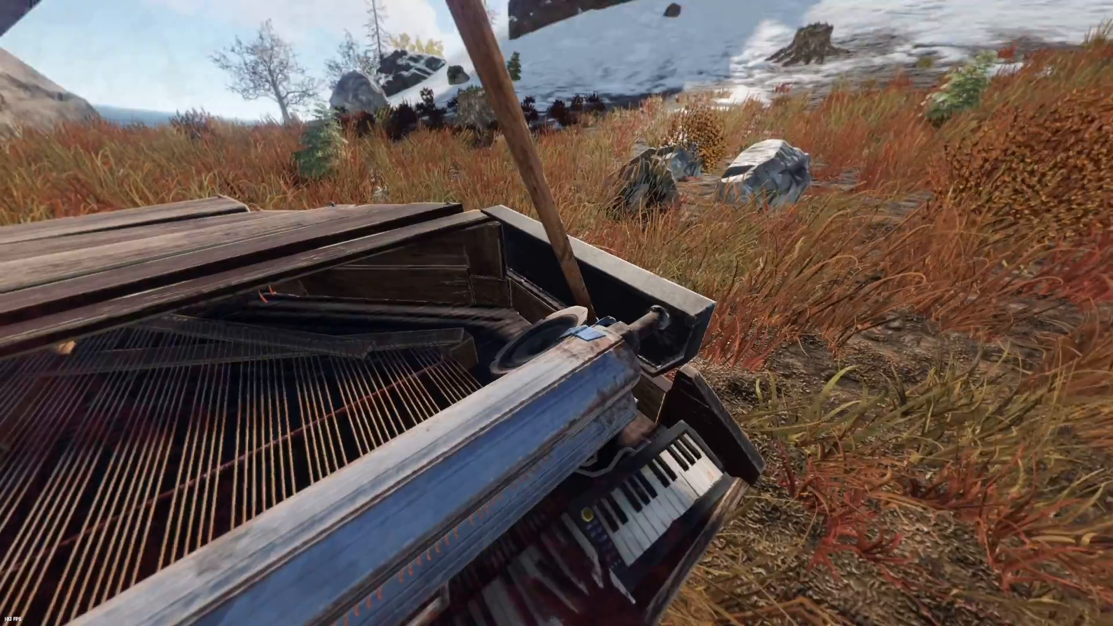
{"action": "mouse_move", "coordinate": [556, 313]}
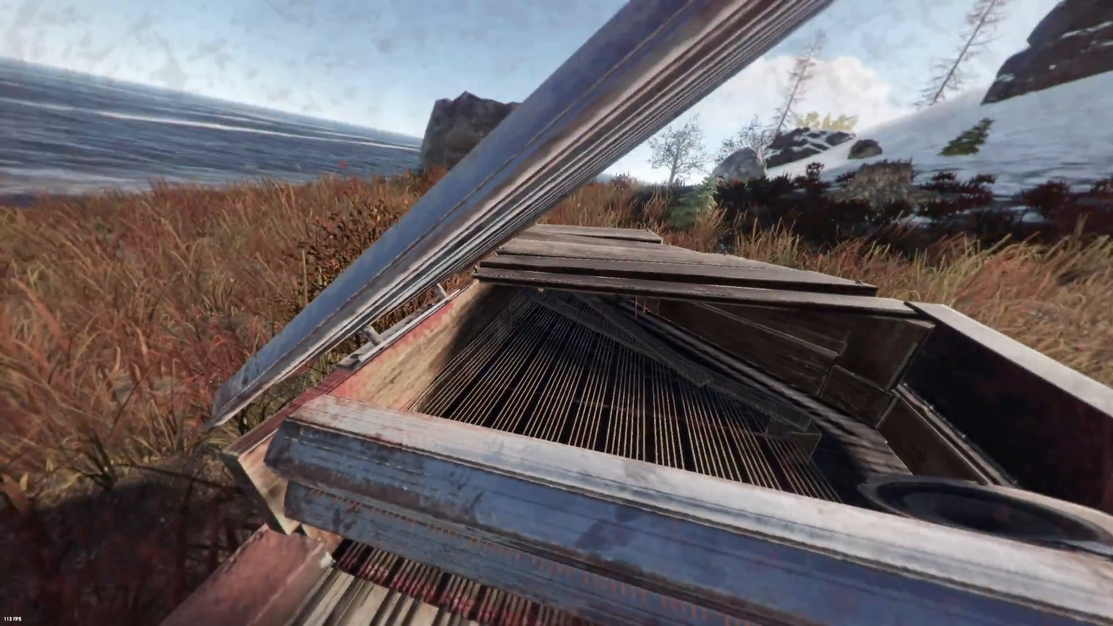
{"action": "mouse_move", "coordinate": [557, 313]}
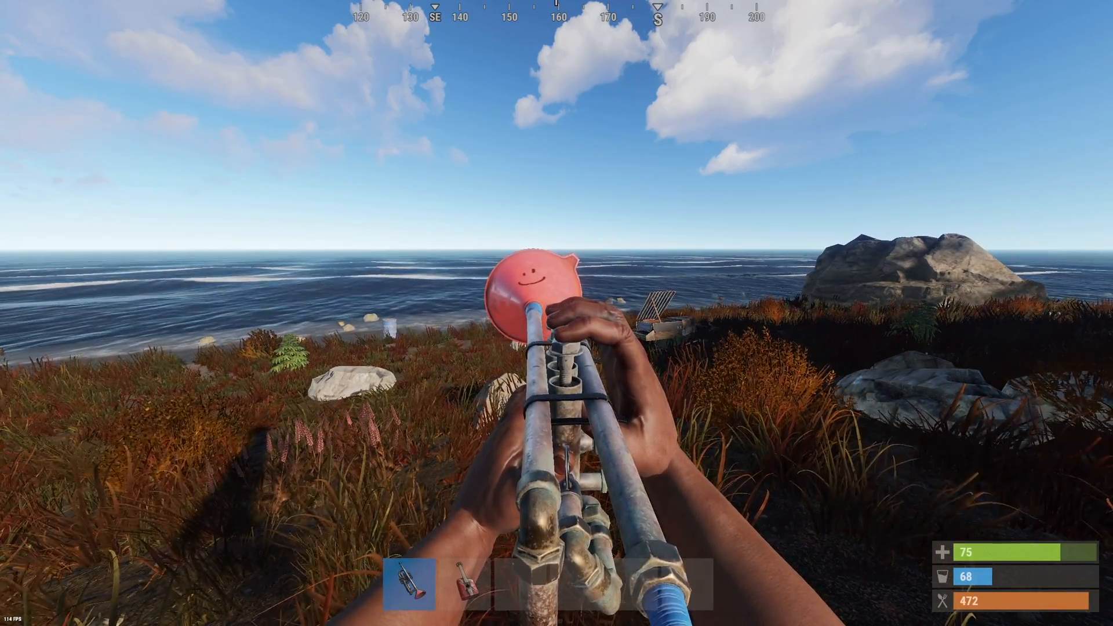
{"action": "mouse_move", "coordinate": [557, 313]}
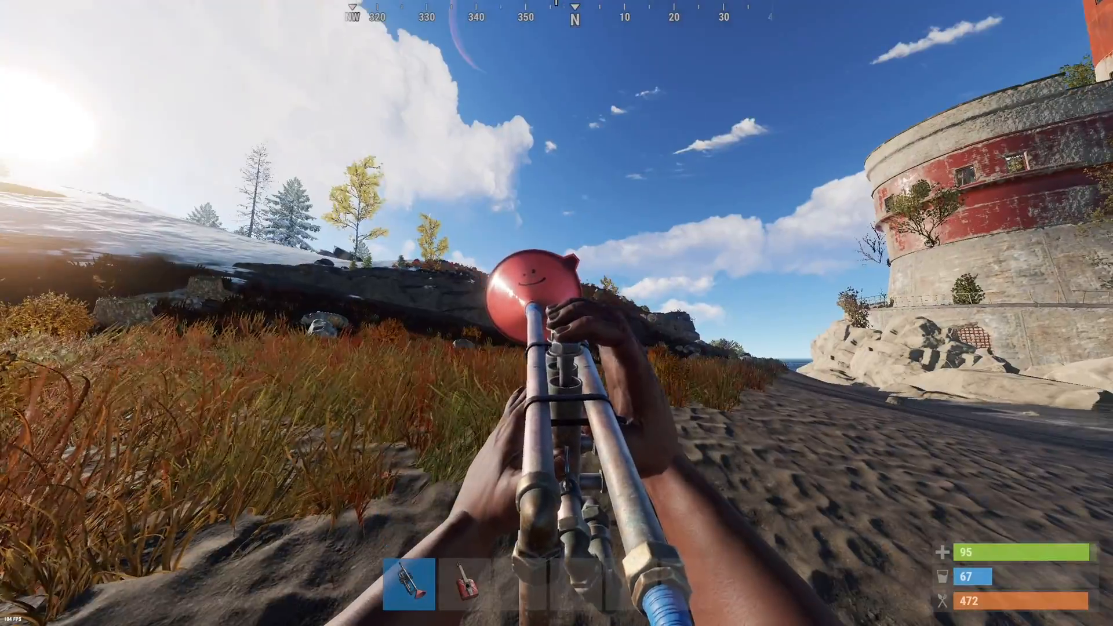
{"action": "mouse_move", "coordinate": [556, 313]}
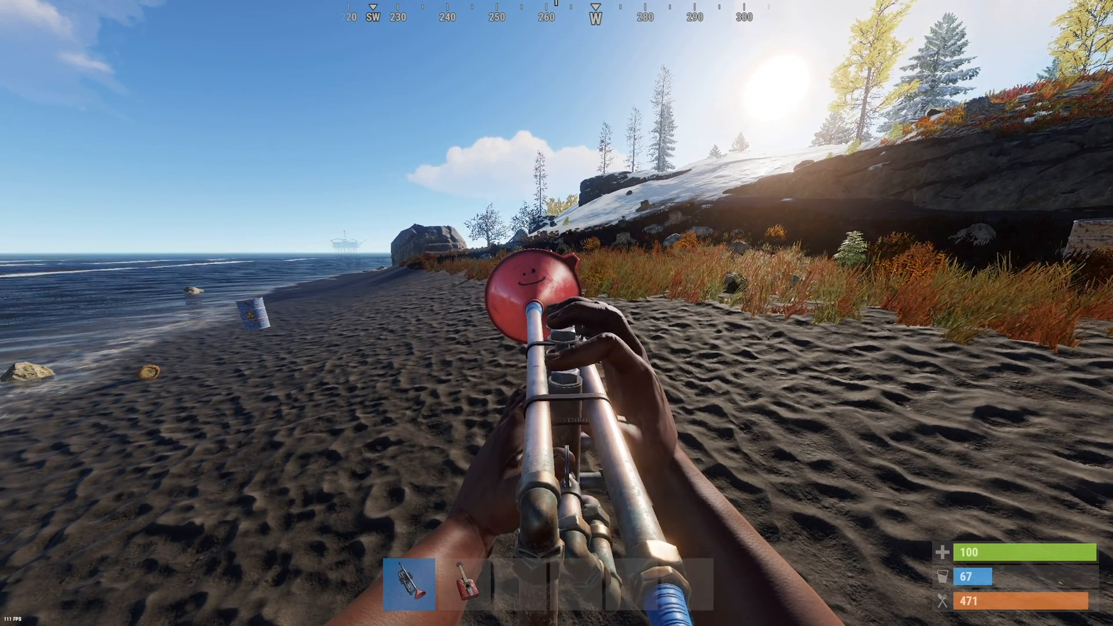
{"action": "mouse_move", "coordinate": [557, 313]}
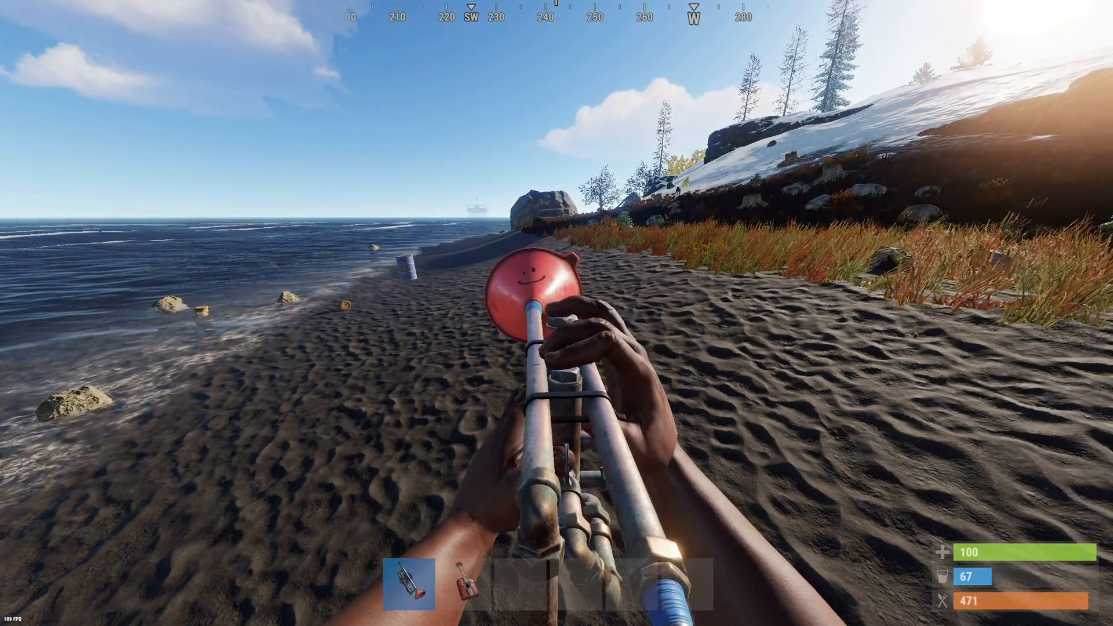
{"action": "mouse_move", "coordinate": [556, 313]}
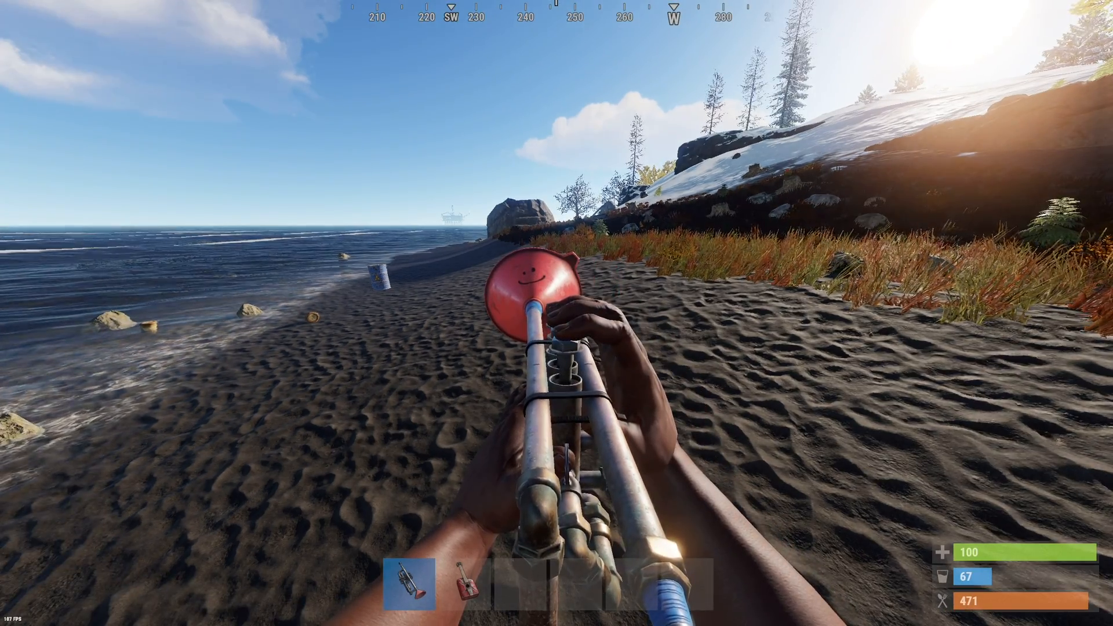
{"action": "mouse_move", "coordinate": [557, 314]}
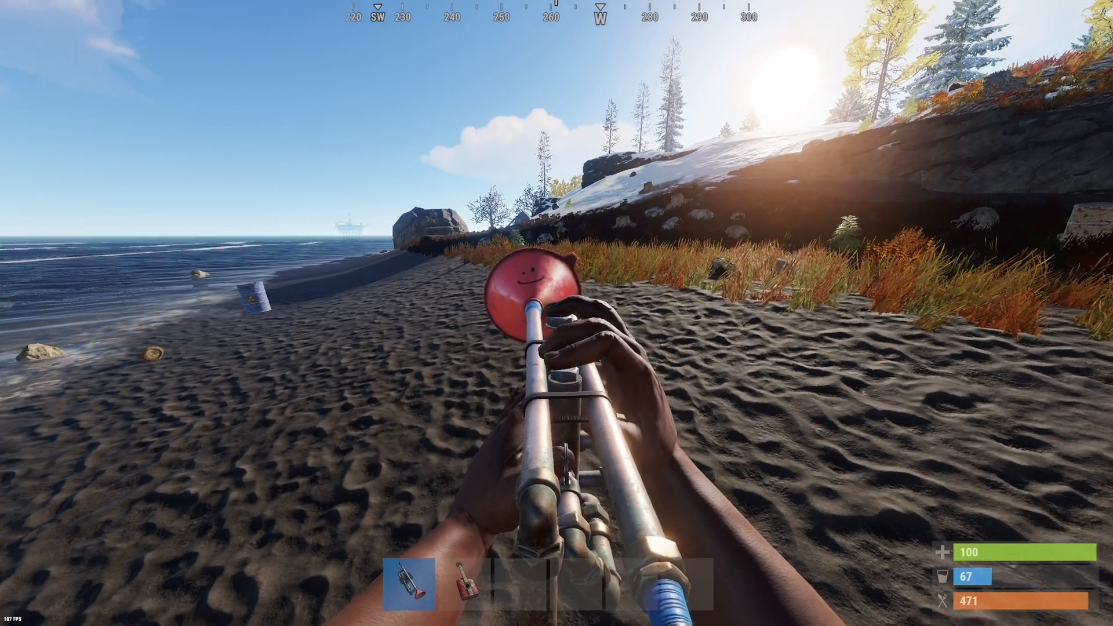
{"action": "mouse_move", "coordinate": [557, 314]}
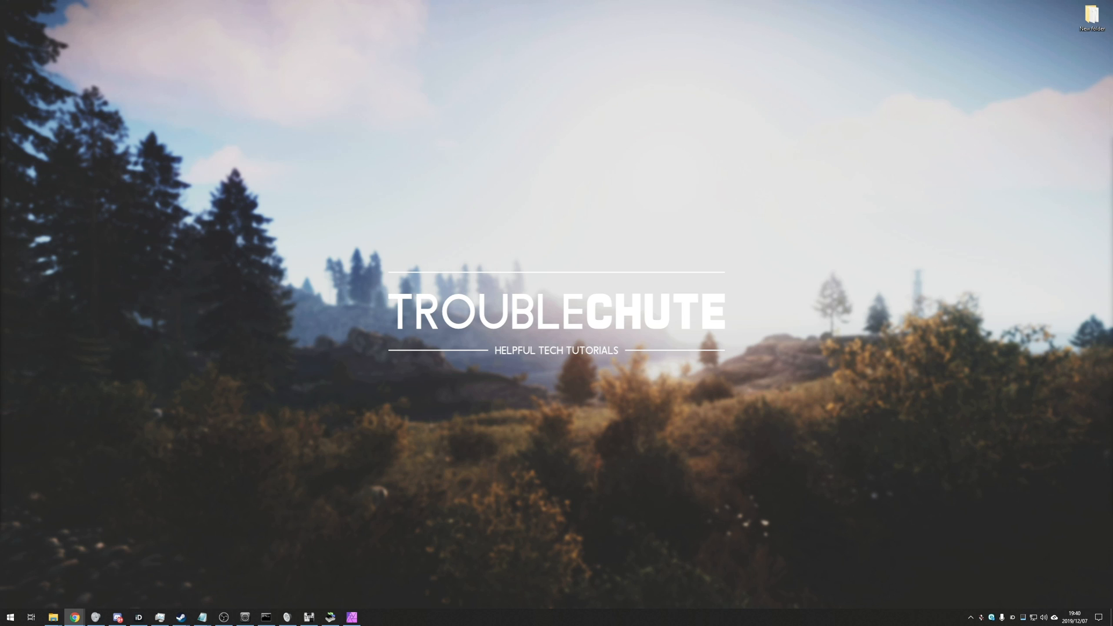
- Start the Midi Player download in Chrome and return to the loopMIDI page
{"action": "left_click", "coordinate": [74, 616]}
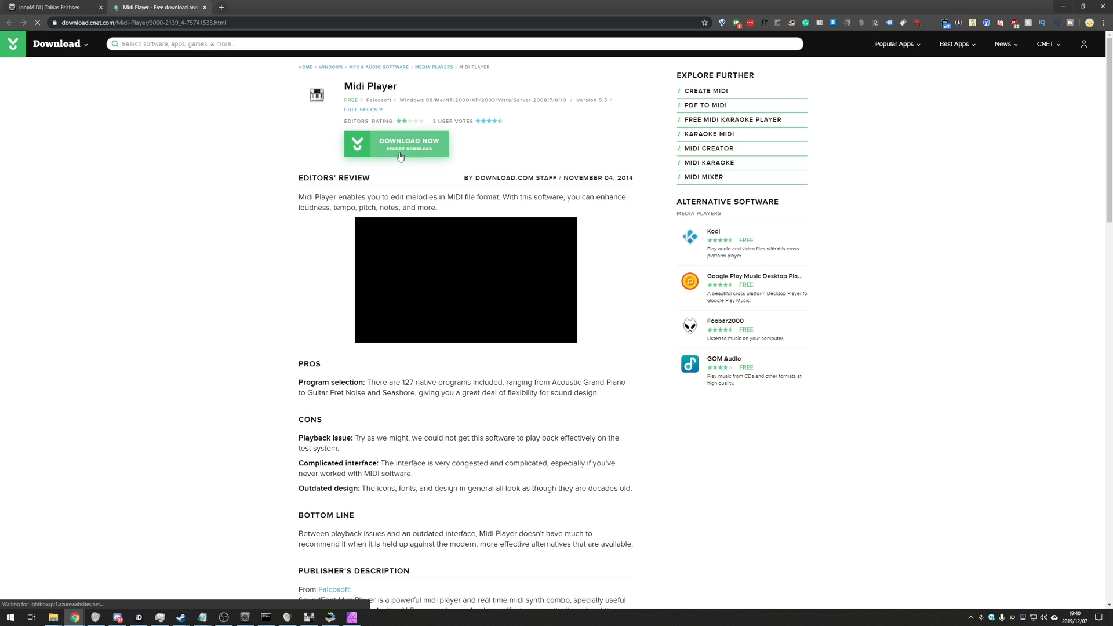
{"action": "left_click", "coordinate": [397, 143]}
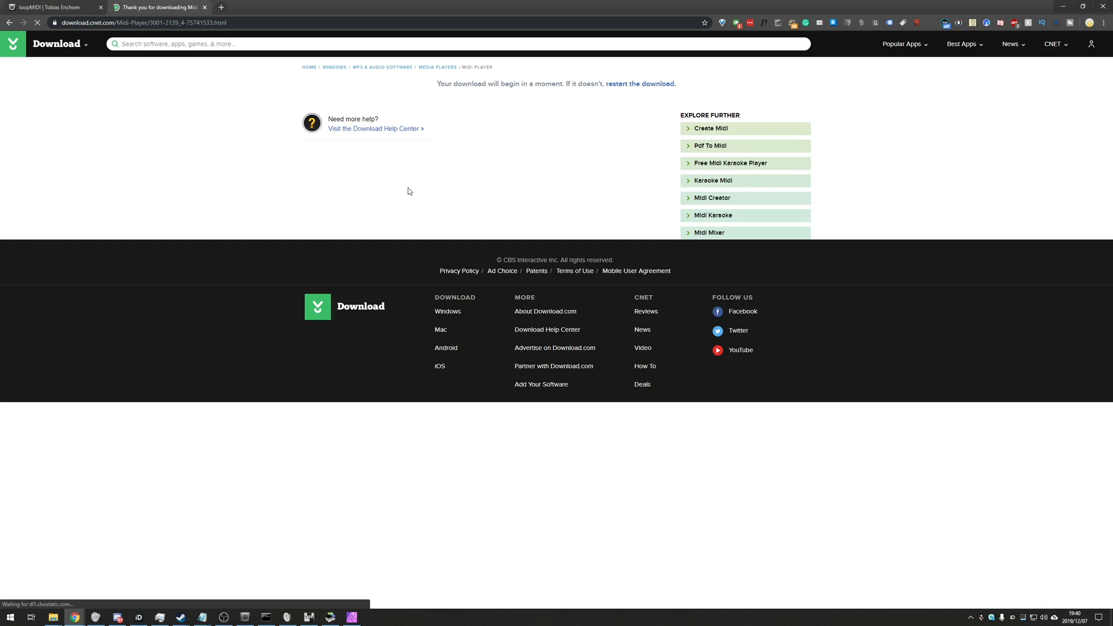
{"action": "left_click", "coordinate": [53, 7]}
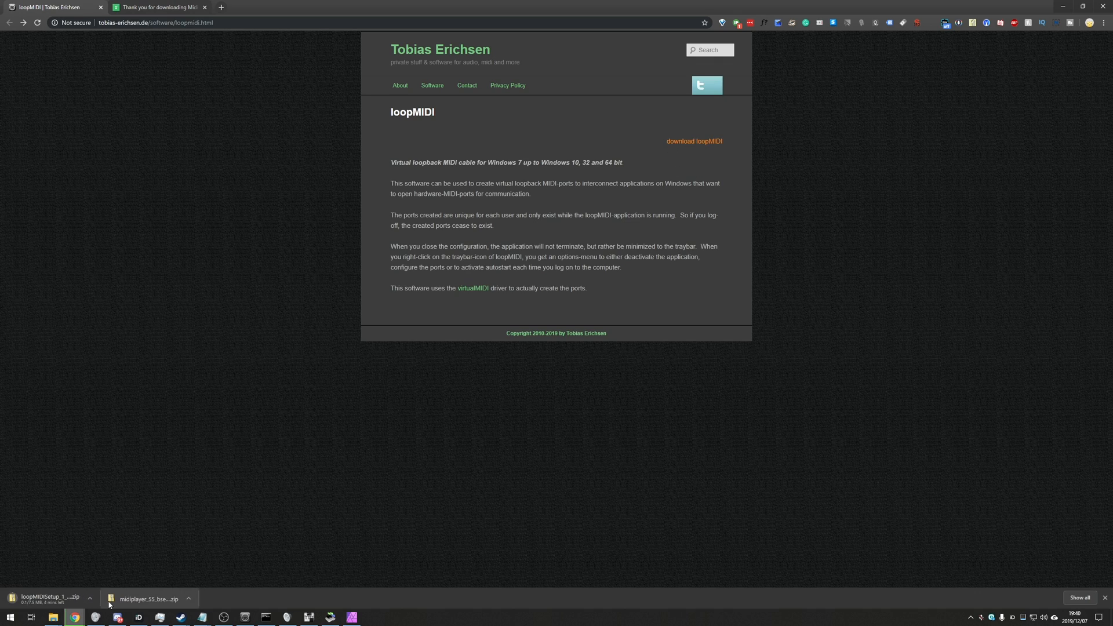
- Extract MidiPlayer5 to the Desktop, overwriting existing files, then view the loopMIDISetup archive
{"action": "left_click", "coordinate": [149, 598]}
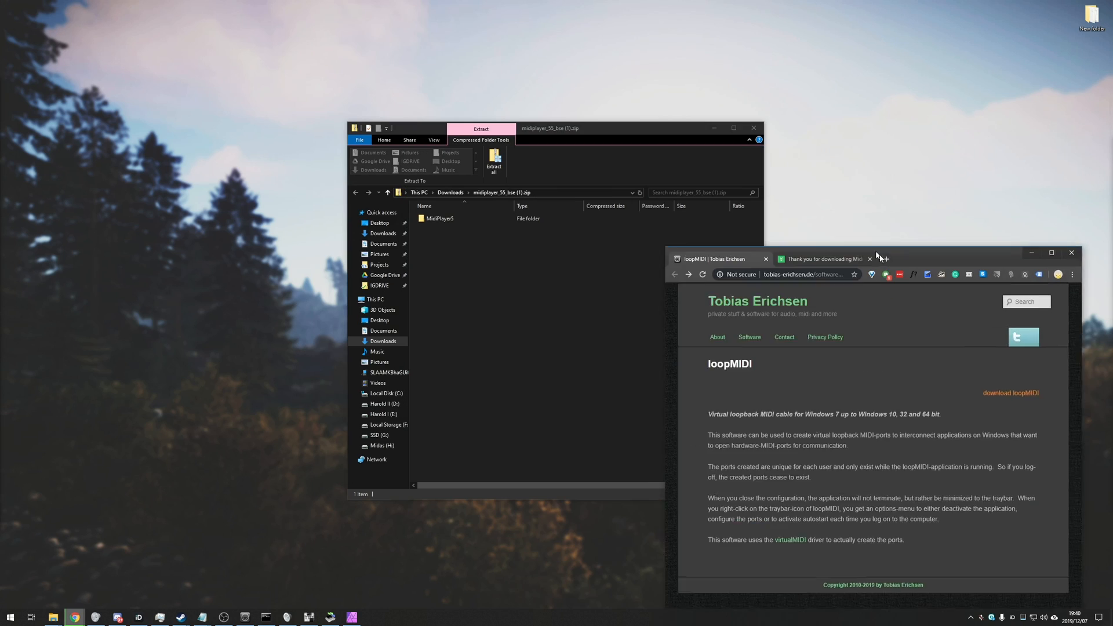
{"action": "left_click", "coordinate": [494, 166]}
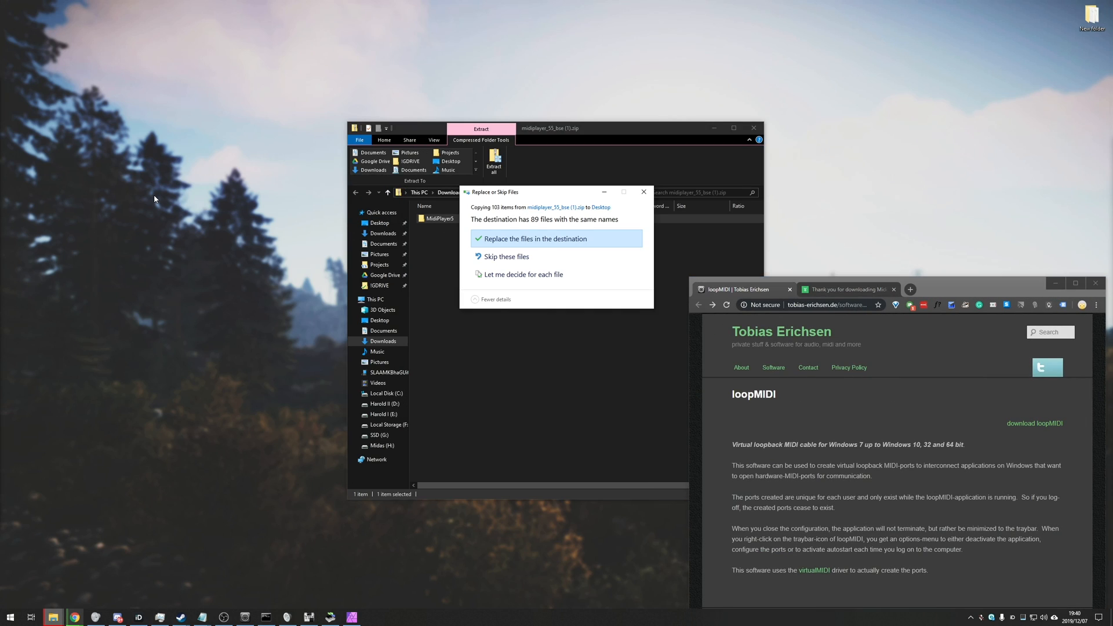
{"action": "left_click", "coordinate": [533, 239]}
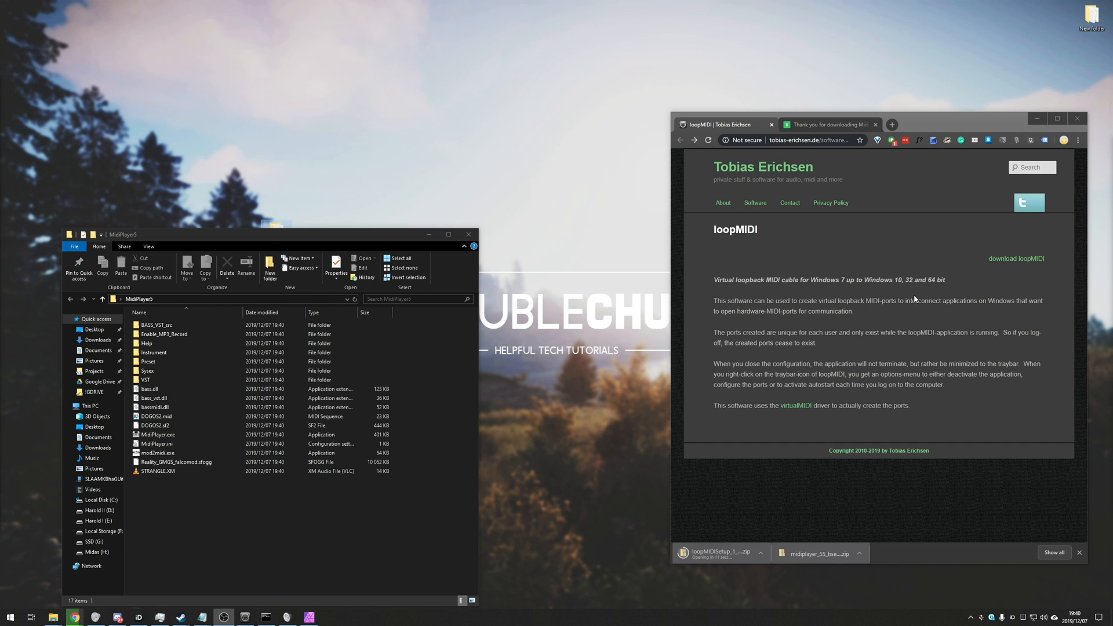
{"action": "left_click", "coordinate": [717, 552]}
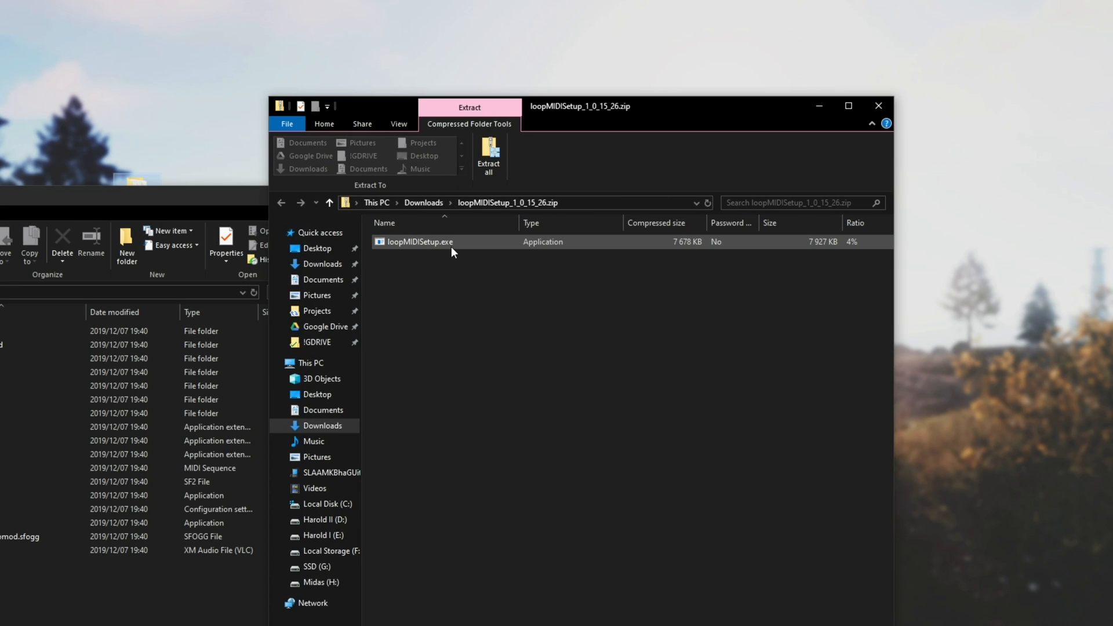
- Install loopMIDI via loopMIDISetup.exe, accepting the license, and launch it
{"action": "double_click", "coordinate": [419, 242]}
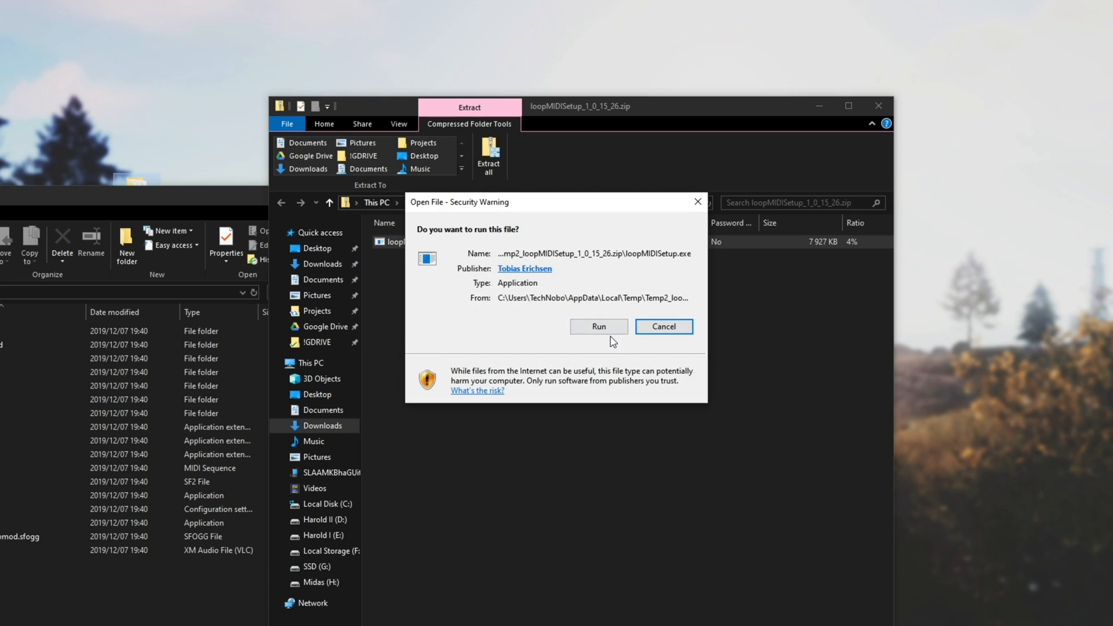
{"action": "left_click", "coordinate": [599, 327]}
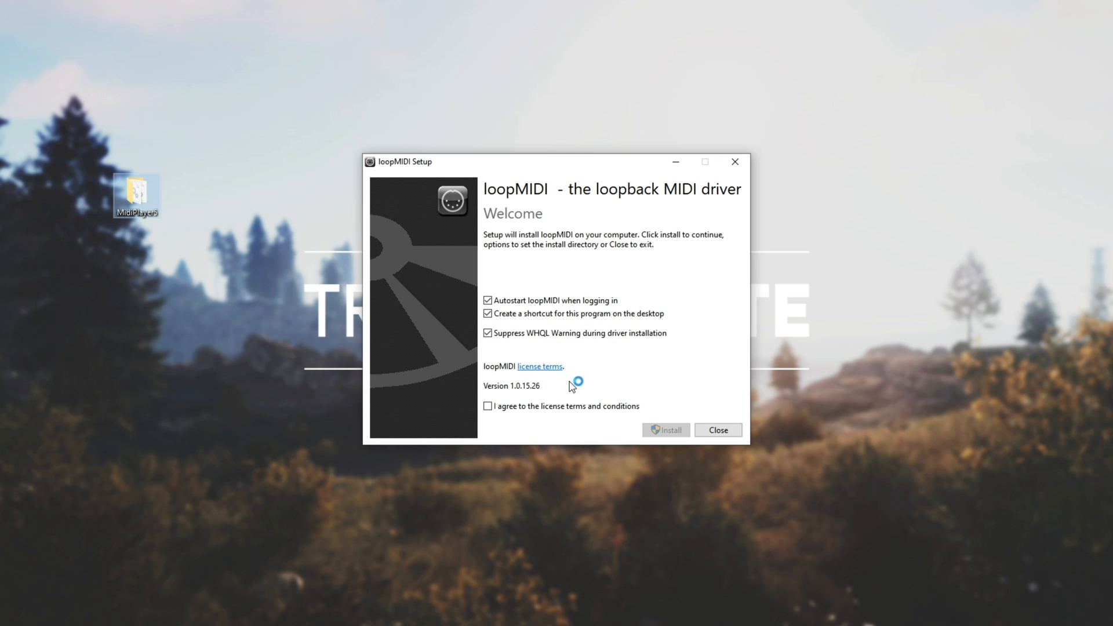
{"action": "left_click", "coordinate": [487, 406]}
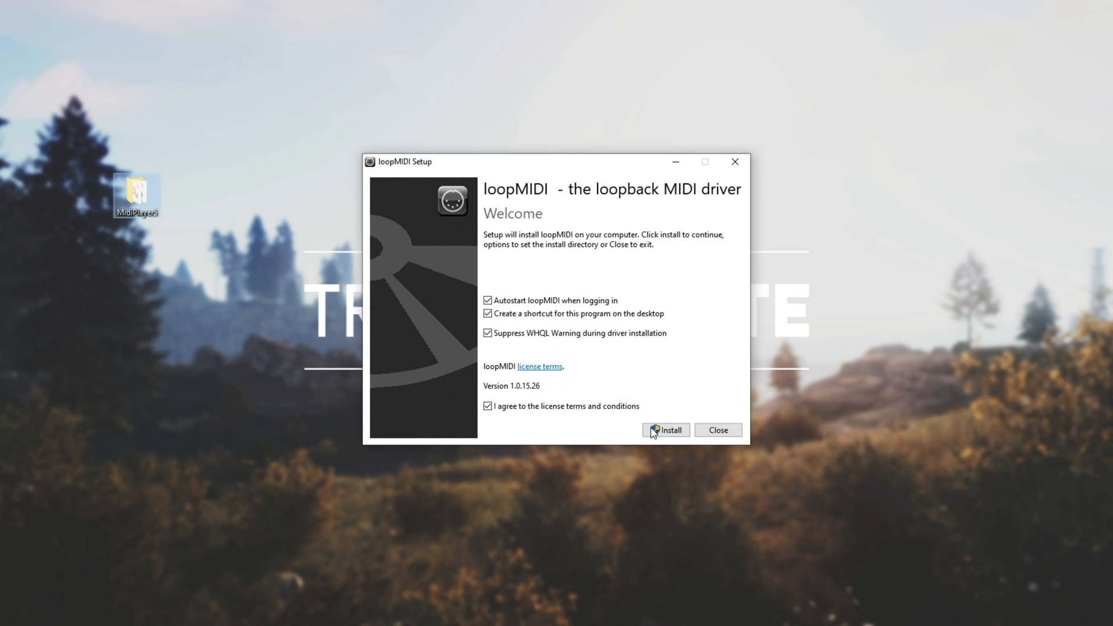
{"action": "left_click", "coordinate": [665, 429]}
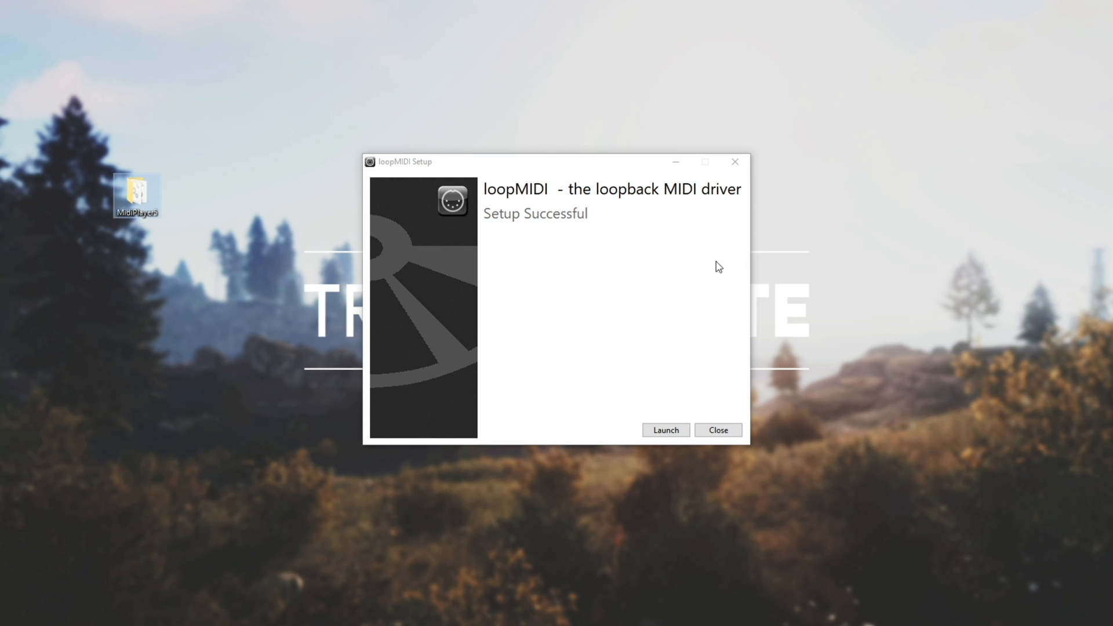
{"action": "left_click", "coordinate": [665, 430]}
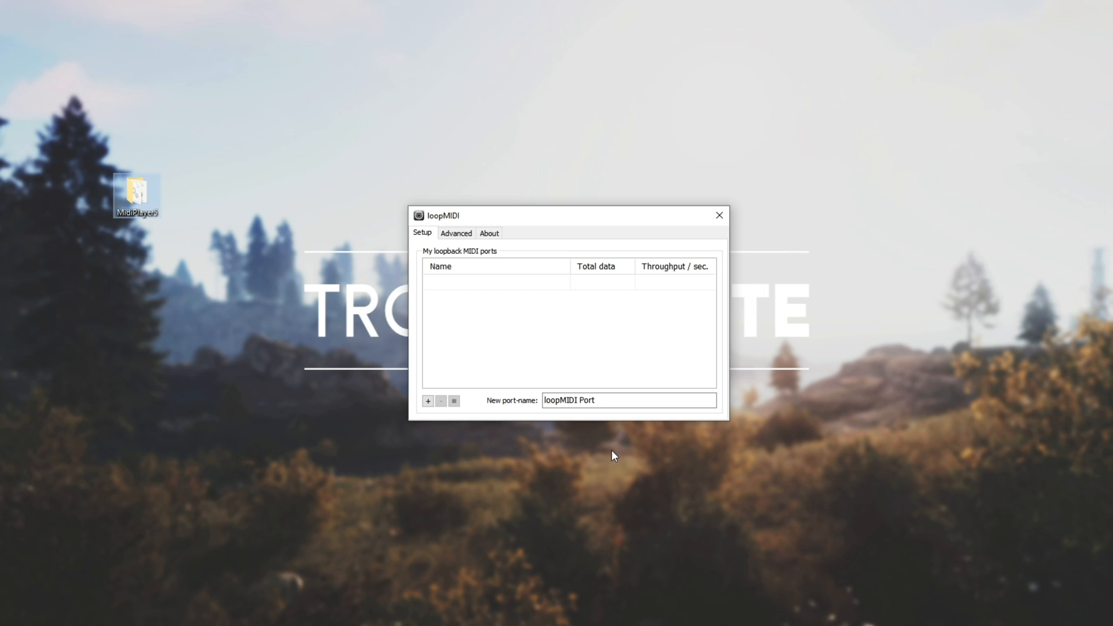
{"action": "mouse_move", "coordinate": [666, 425]}
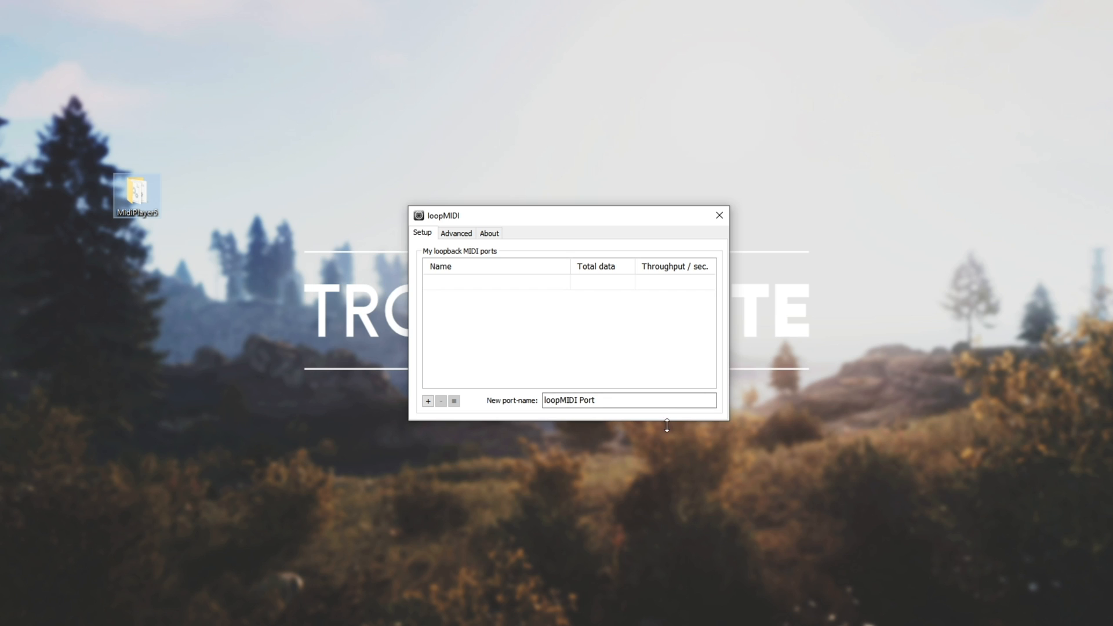
- Create a loopback MIDI port named 'rust' and check the tray autostart options
{"action": "triple_click", "coordinate": [628, 400]}
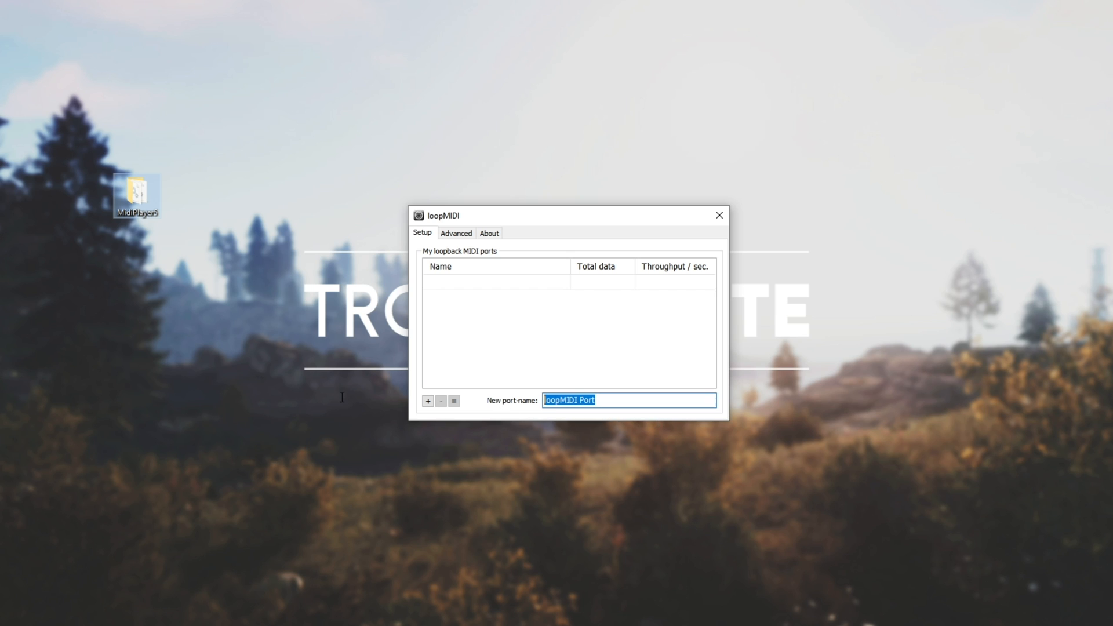
{"action": "type", "text": "rust"}
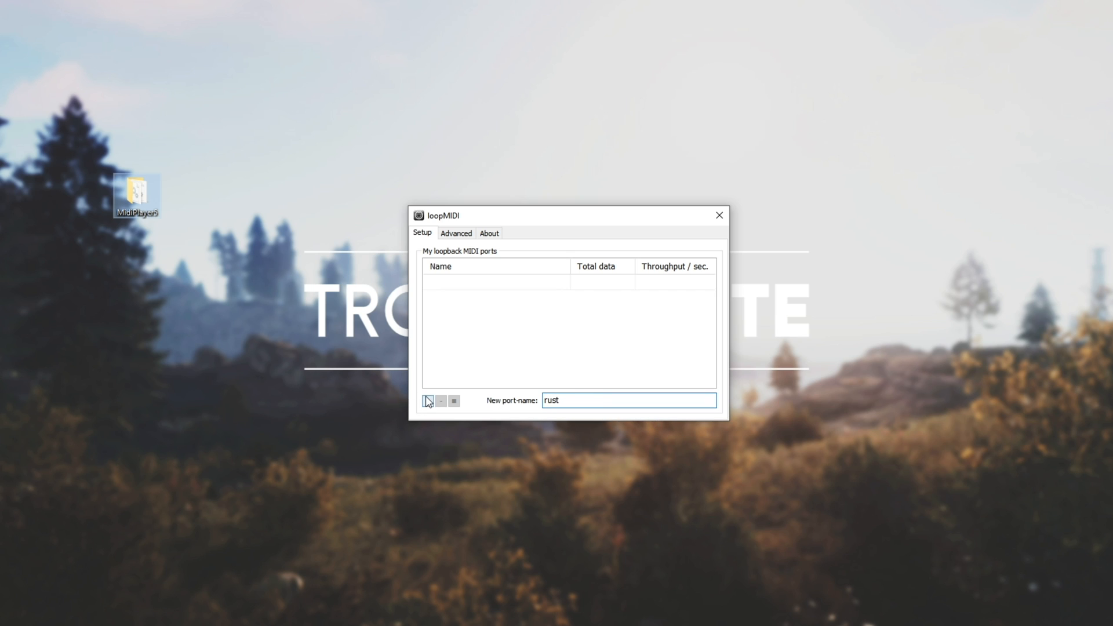
{"action": "left_click", "coordinate": [428, 400]}
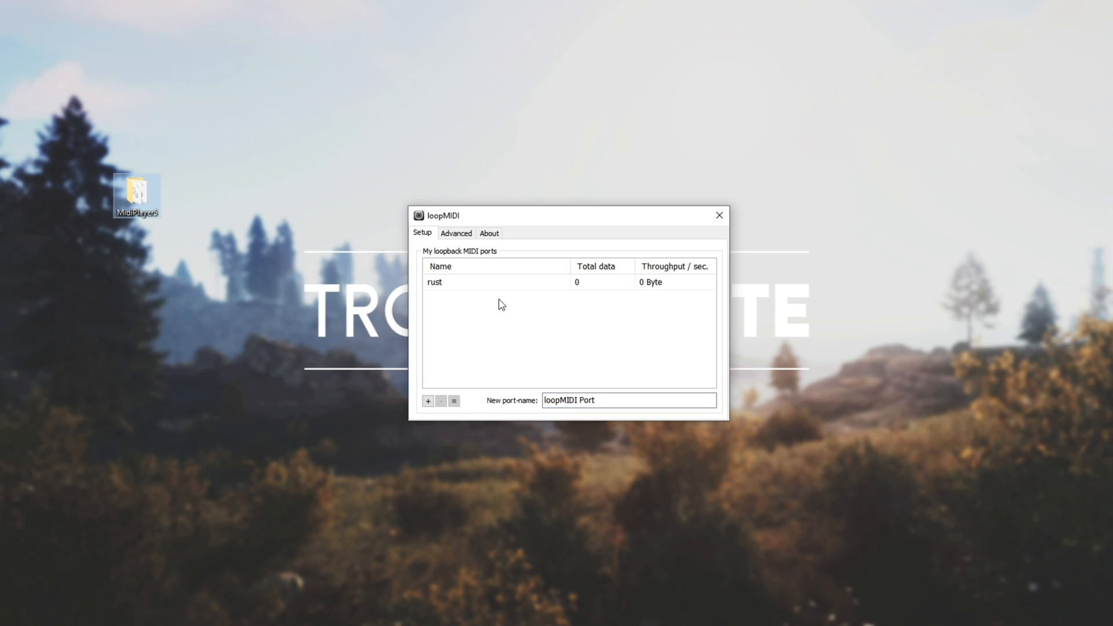
{"action": "mouse_move", "coordinate": [559, 314]}
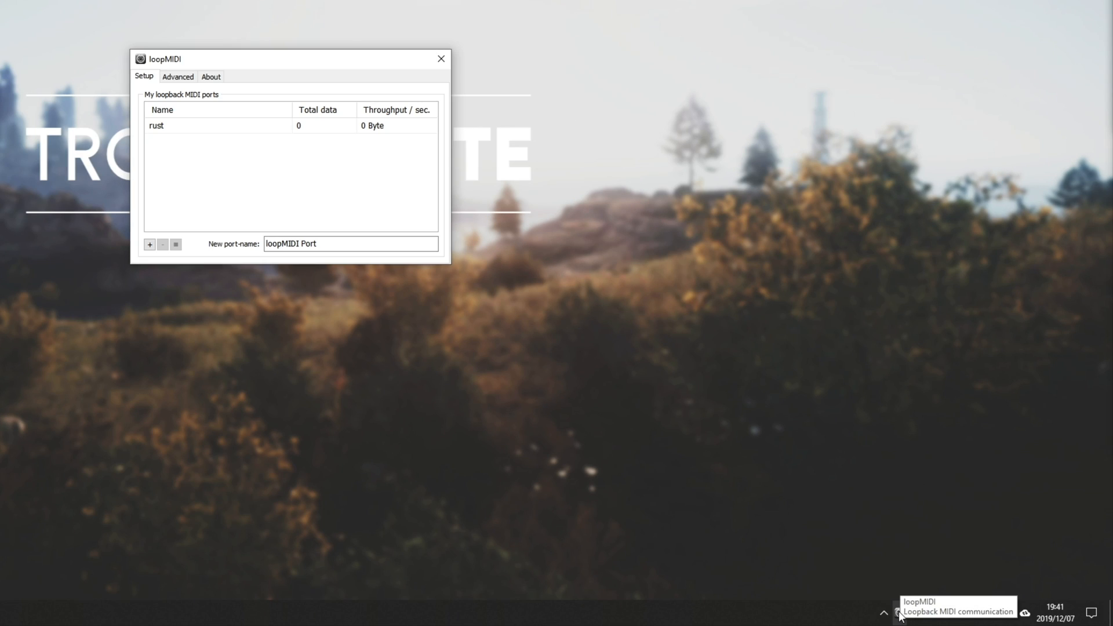
{"action": "right_click", "coordinate": [899, 613]}
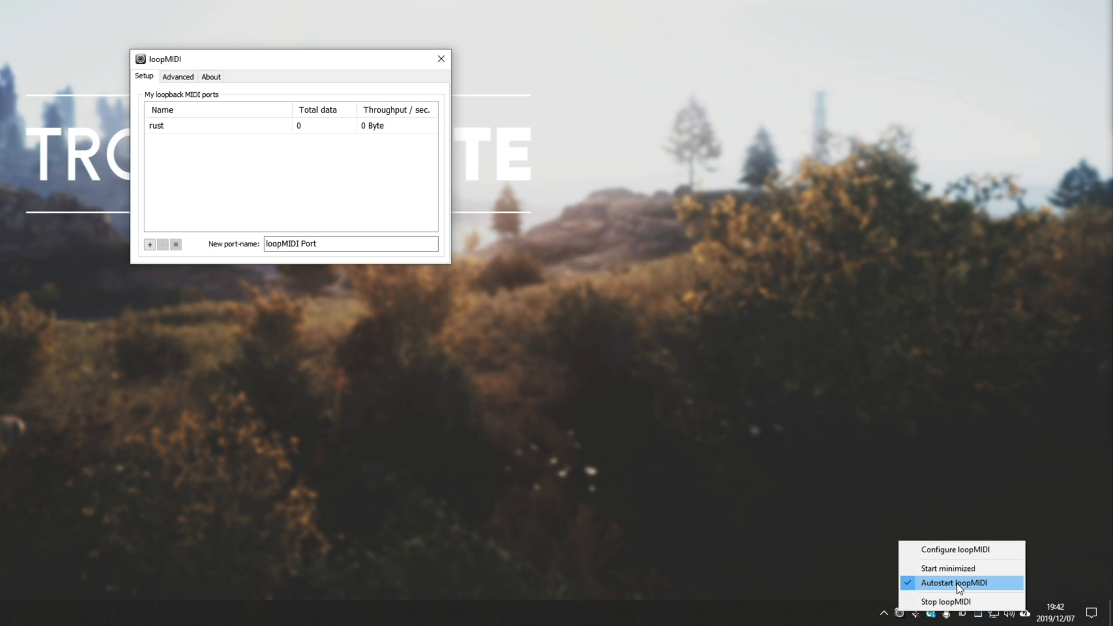
{"action": "mouse_move", "coordinate": [302, 70]}
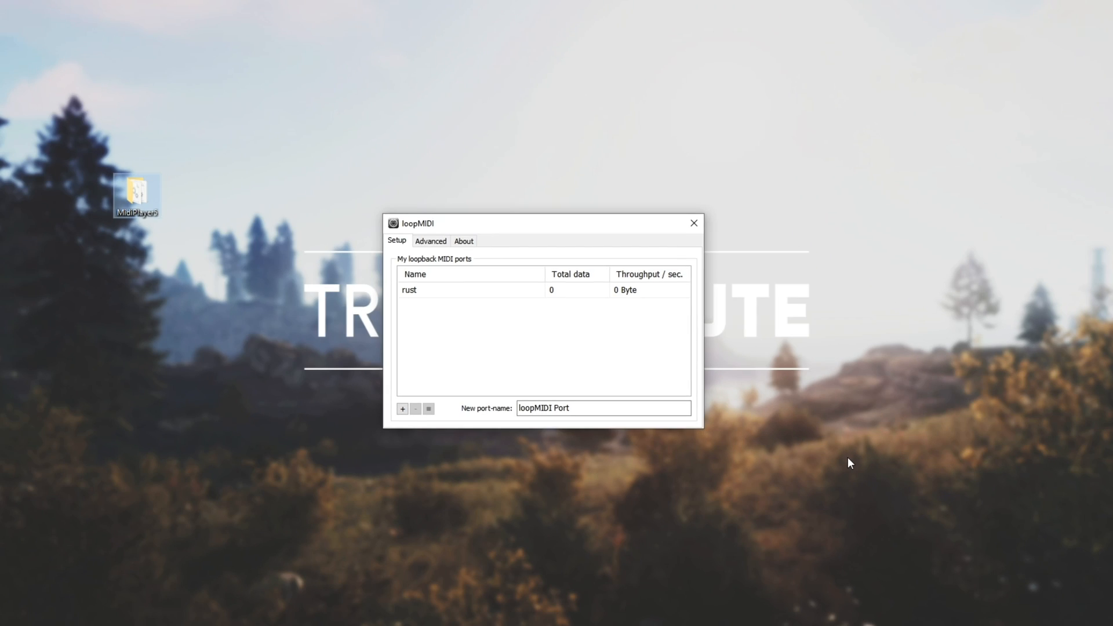
{"action": "mouse_move", "coordinate": [538, 257]}
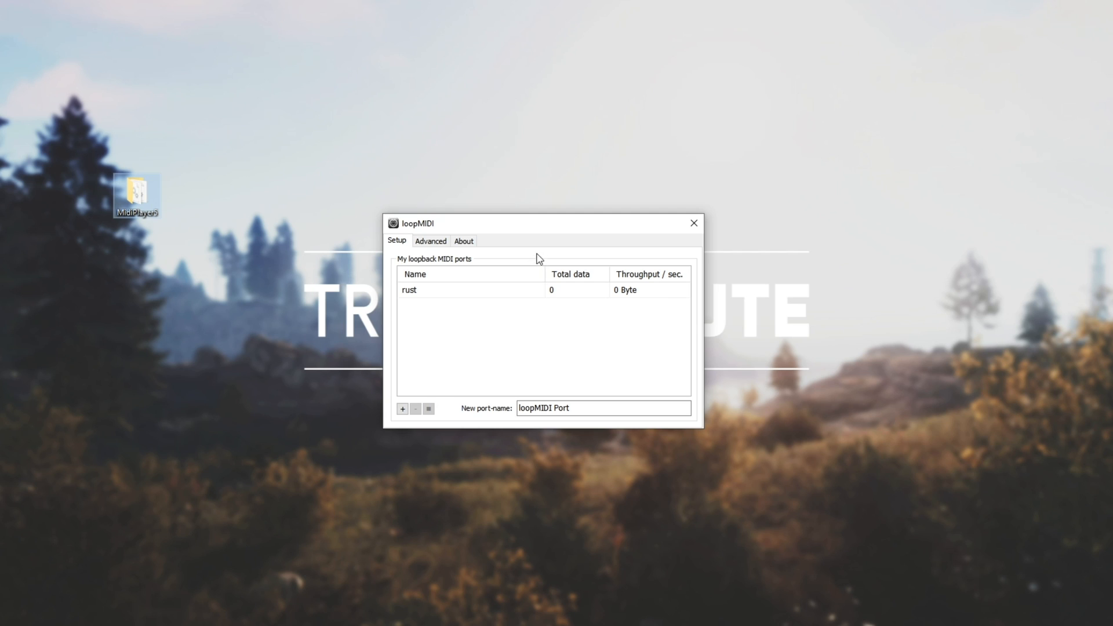
- Launch MidiPlayer.exe from the MidiPlayer5 folder and close its Midi Text window
{"action": "double_click", "coordinate": [137, 194]}
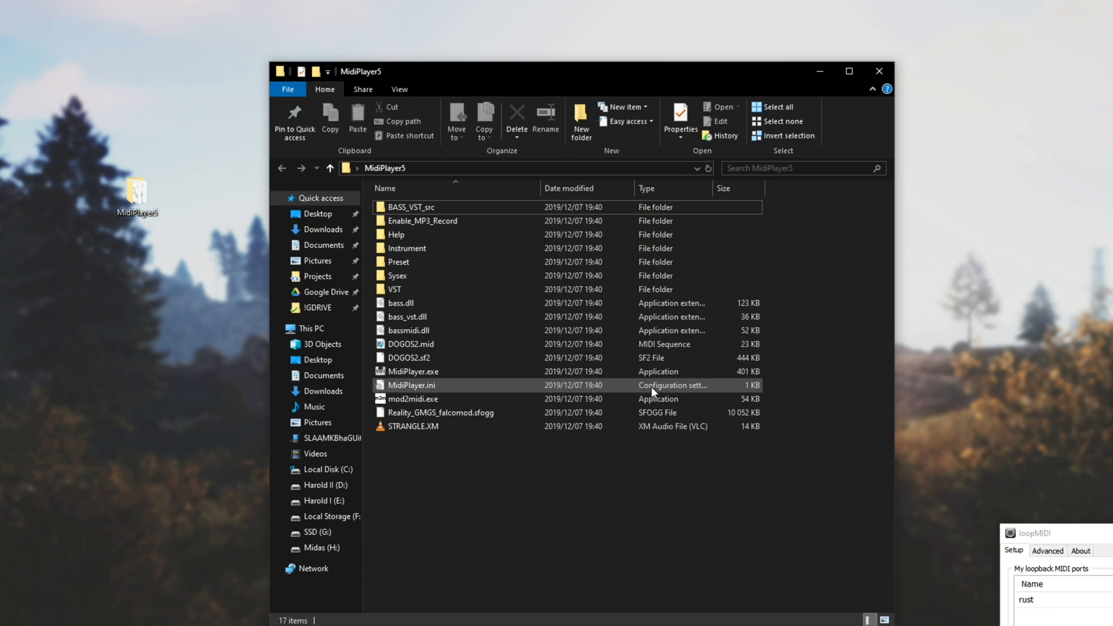
{"action": "left_click", "coordinate": [413, 371]}
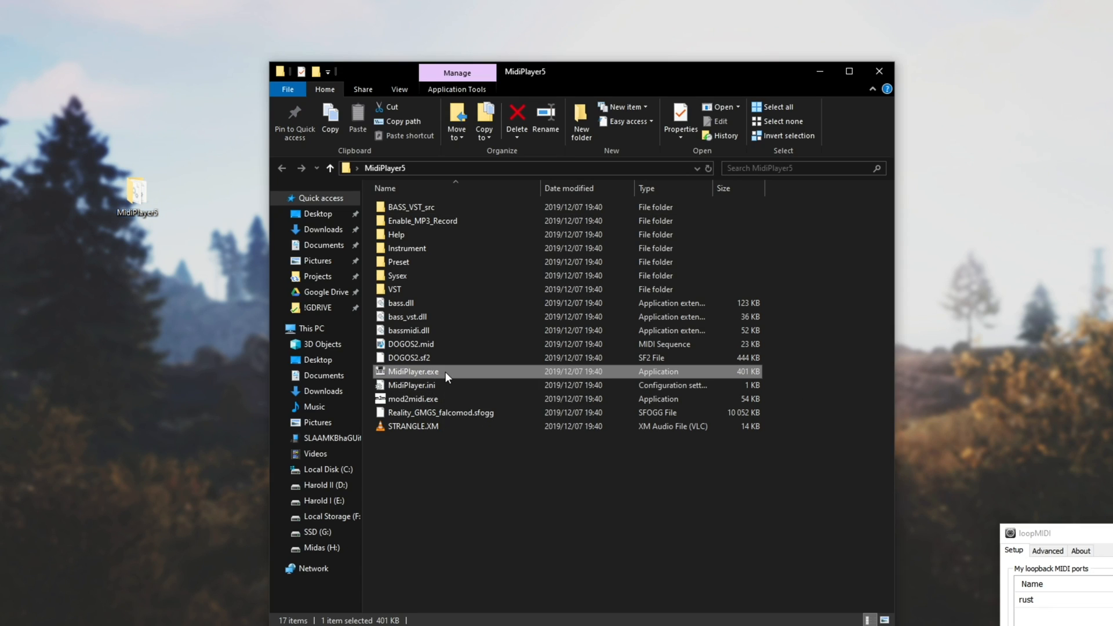
{"action": "double_click", "coordinate": [411, 372]}
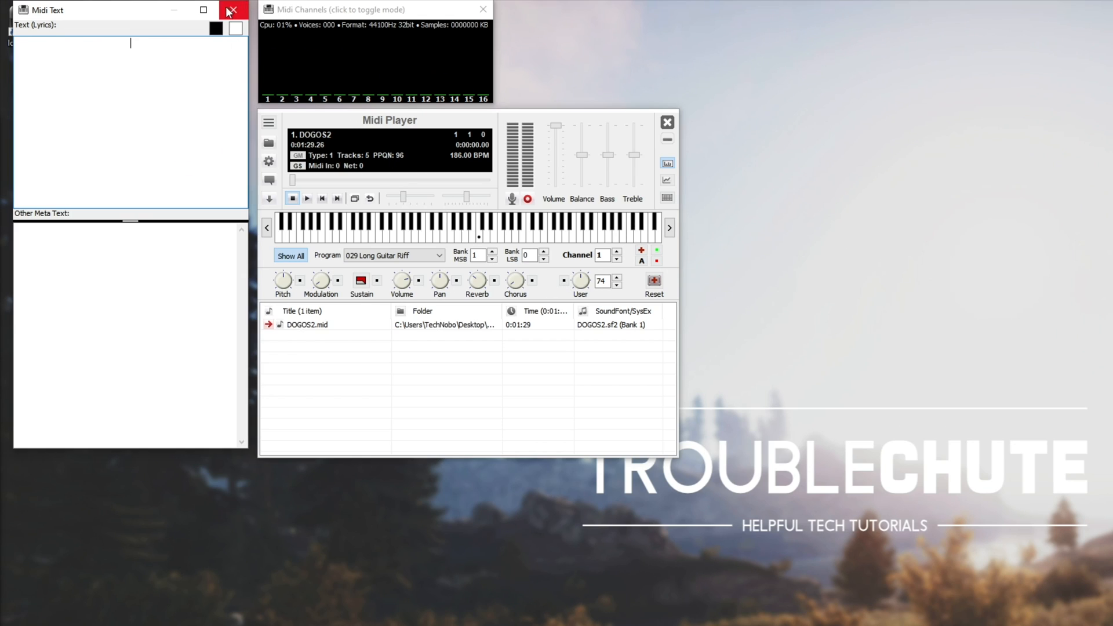
{"action": "left_click", "coordinate": [228, 10]}
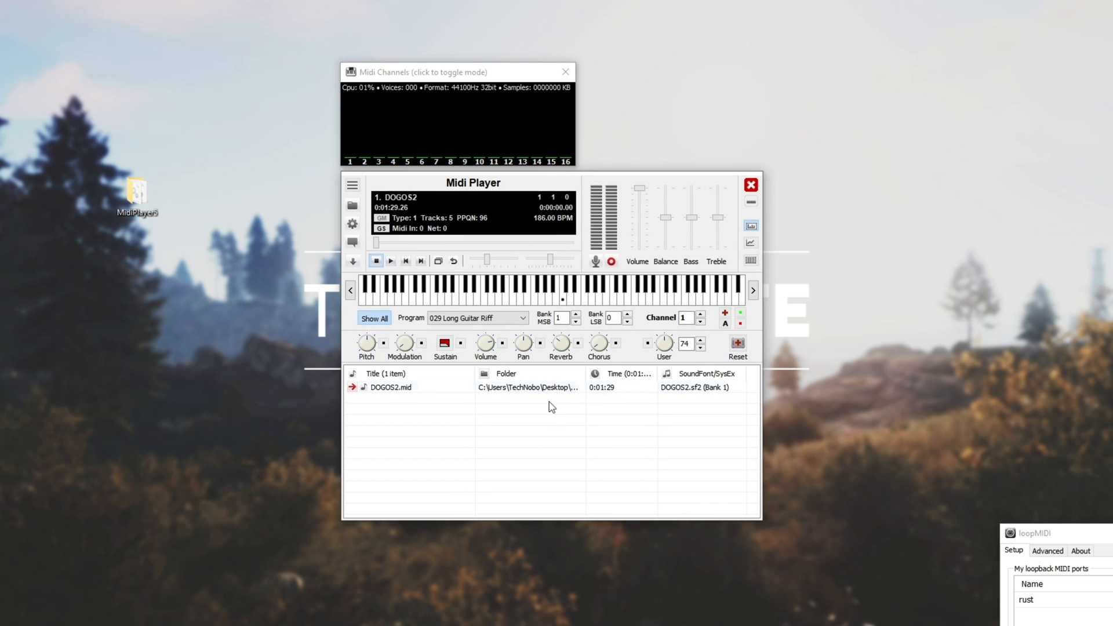
{"action": "mouse_move", "coordinate": [454, 414]}
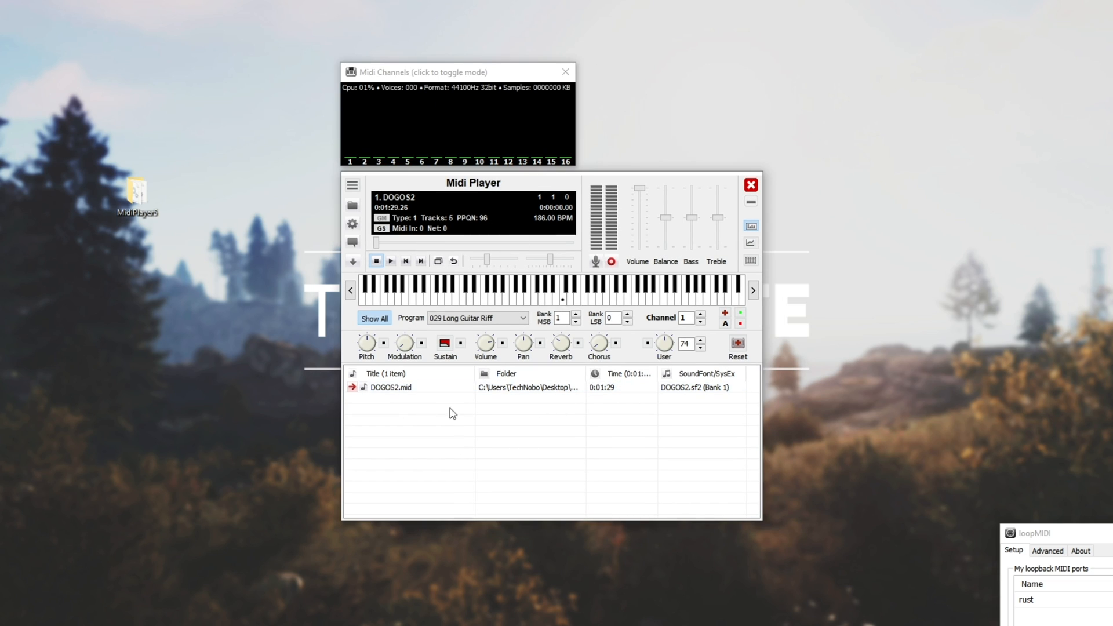
- Play and stop DOGOS2.mid, then play d_e1m1.mid, leaving it as the current song
{"action": "left_click", "coordinate": [391, 388]}
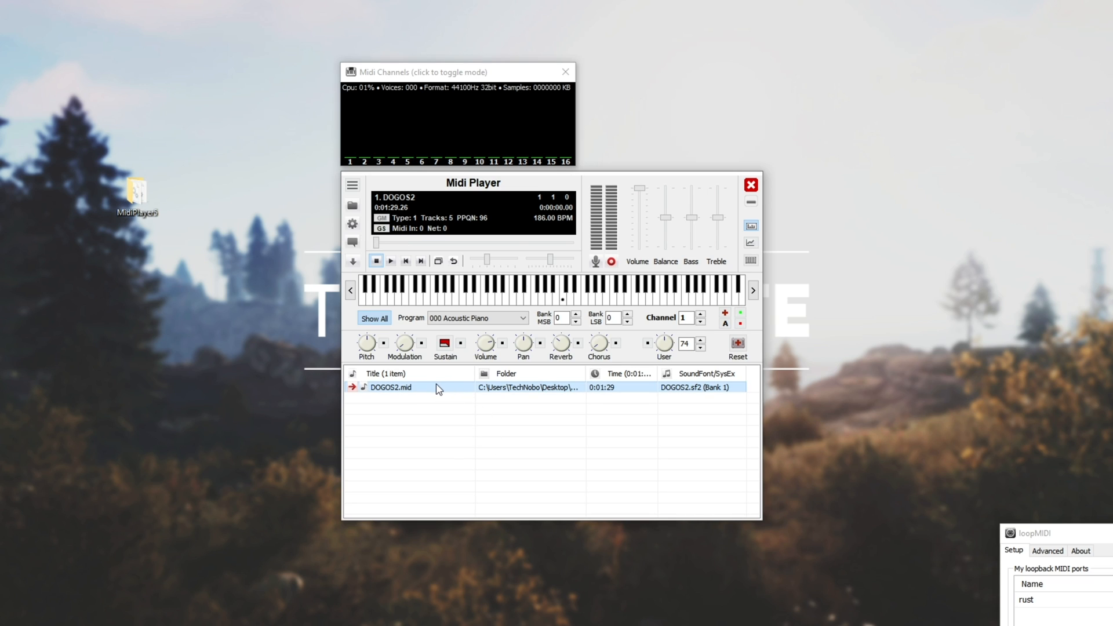
{"action": "left_click", "coordinate": [391, 261]}
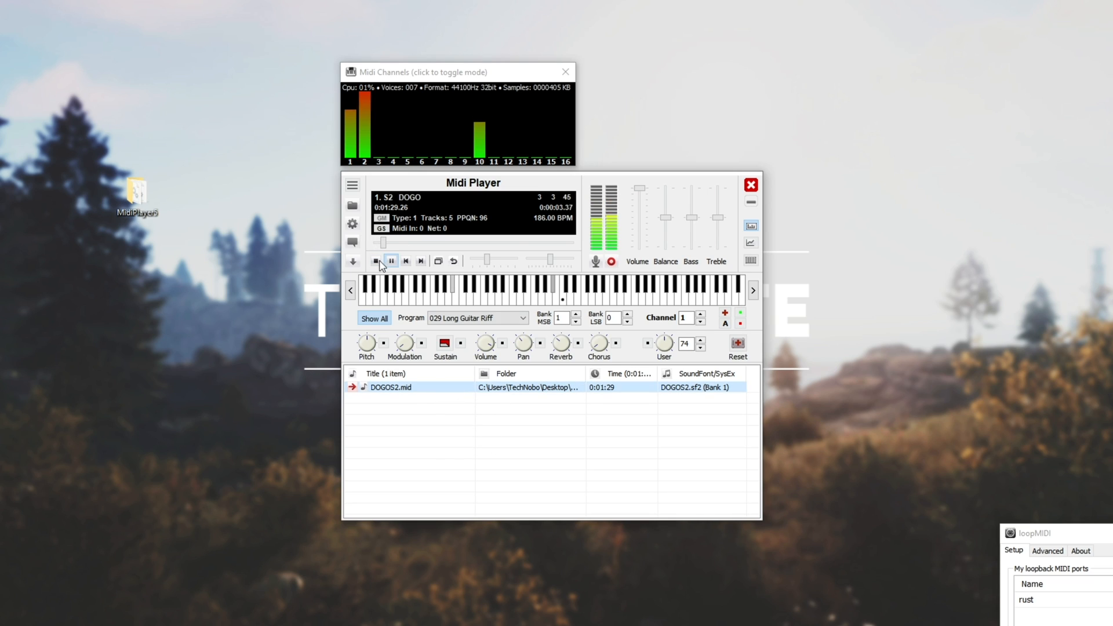
{"action": "left_click", "coordinate": [376, 261]}
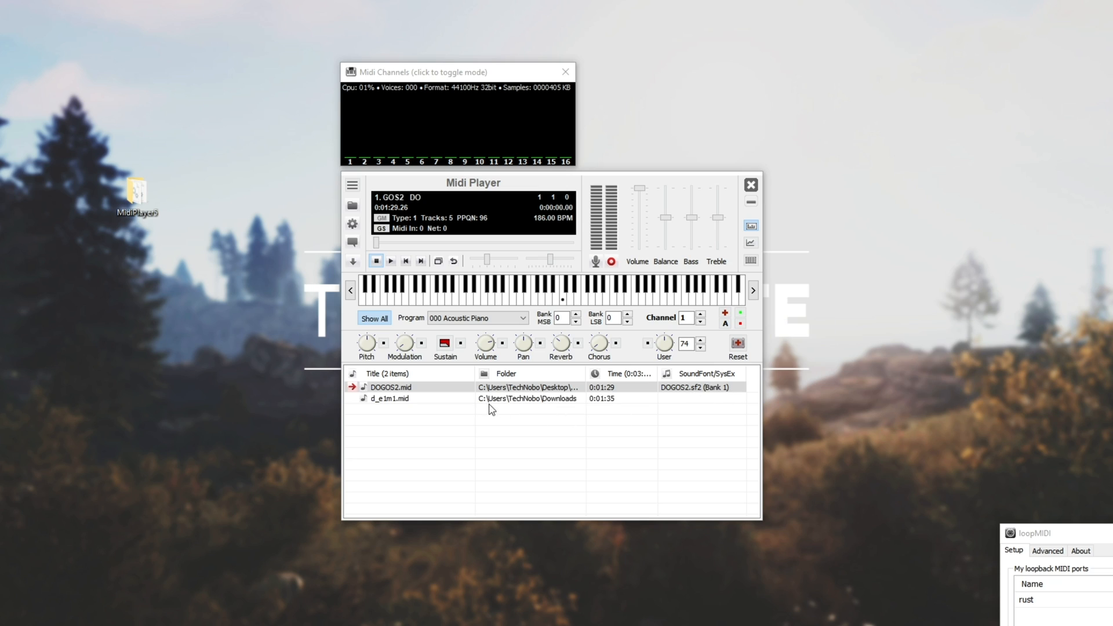
{"action": "double_click", "coordinate": [389, 398]}
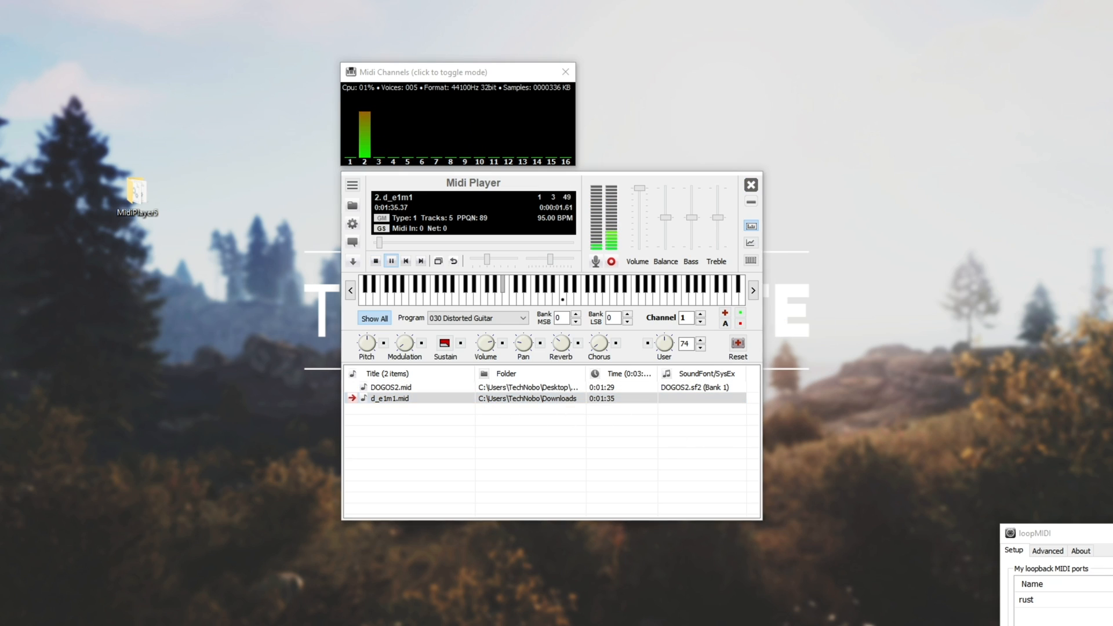
{"action": "left_click", "coordinate": [374, 261]}
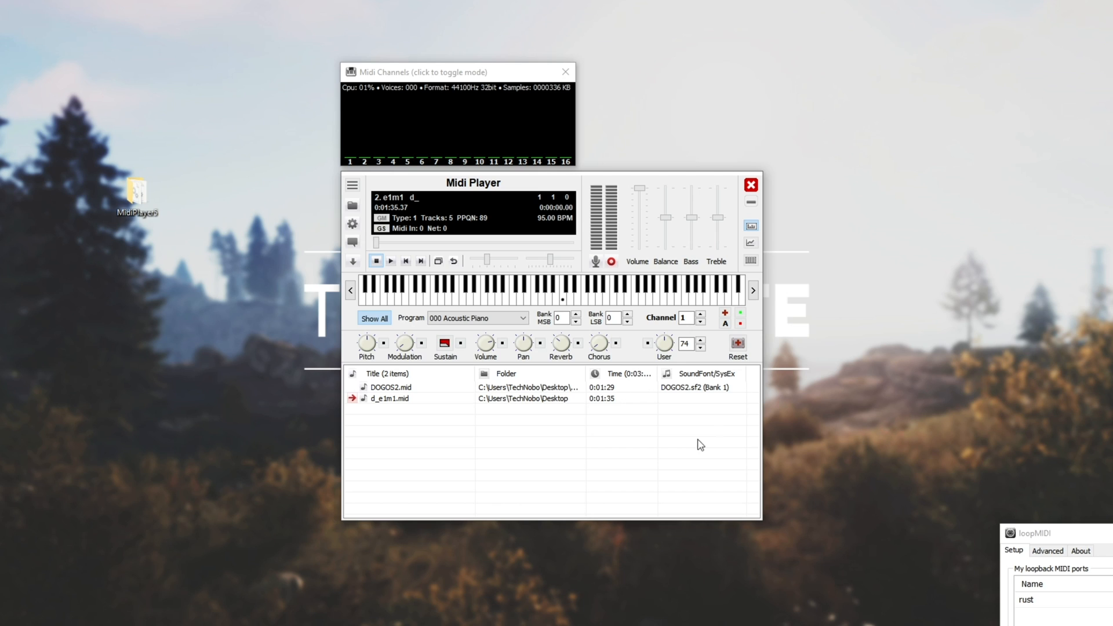
{"action": "left_click", "coordinate": [391, 261]}
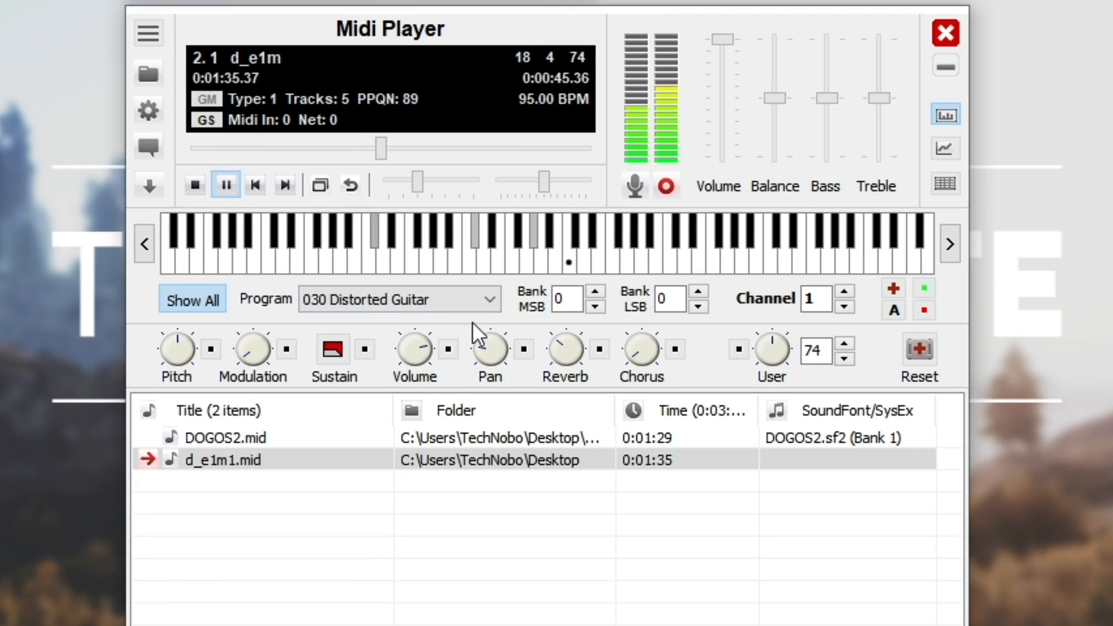
{"action": "left_click_drag", "start_coordinate": [418, 183], "coordinate": [433, 183]}
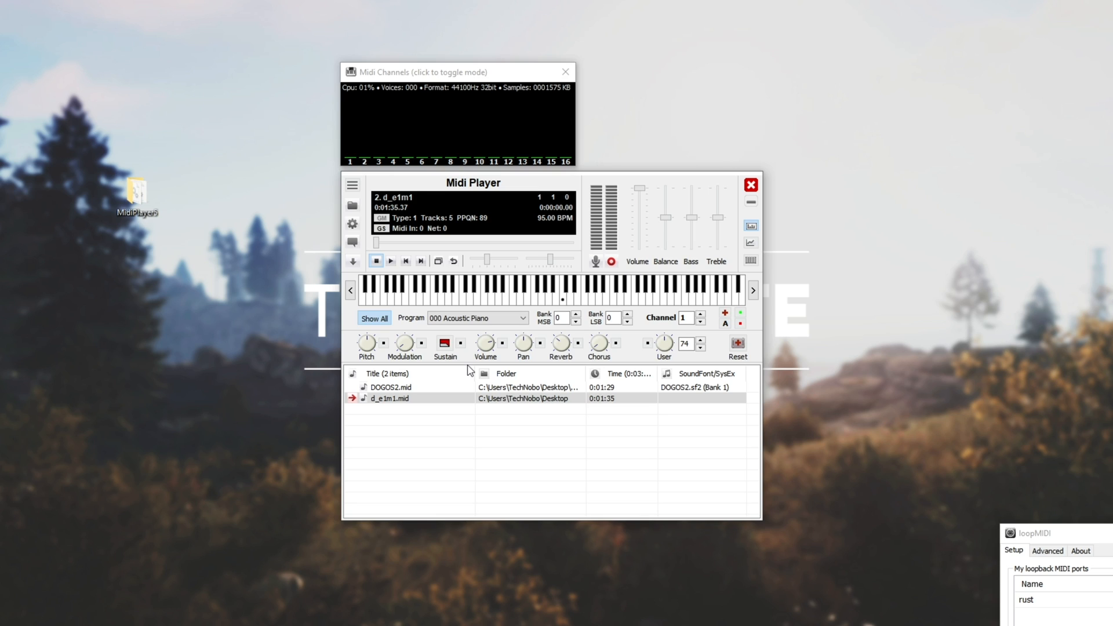
{"action": "mouse_move", "coordinate": [396, 270]}
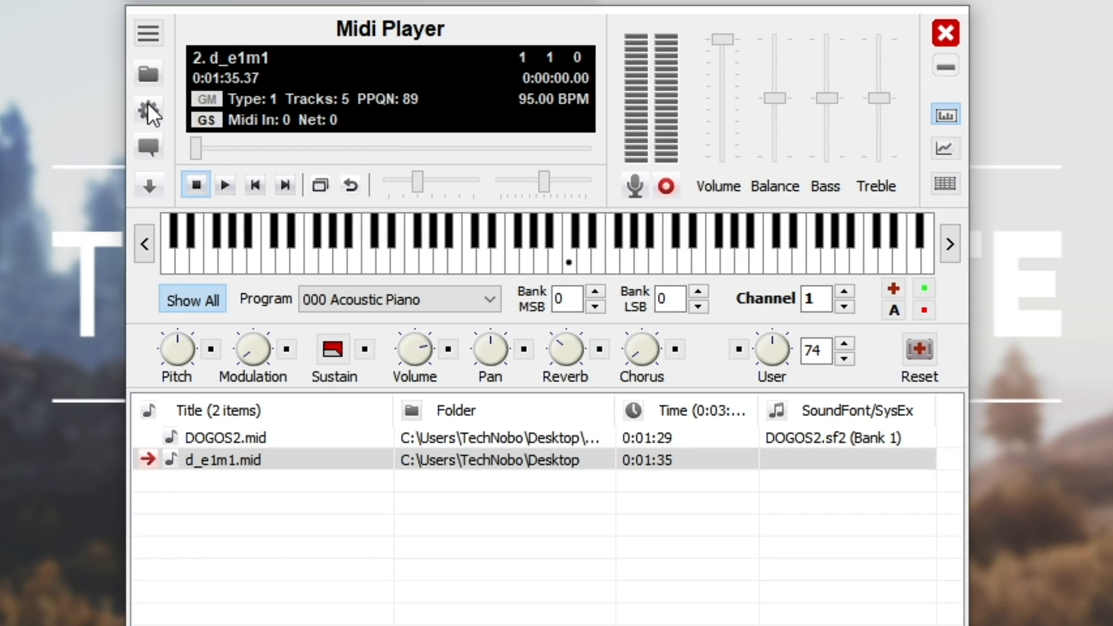
- Route Midi Player output to the rust port instead of the Midi Mapper and start playback
{"action": "left_click", "coordinate": [148, 111]}
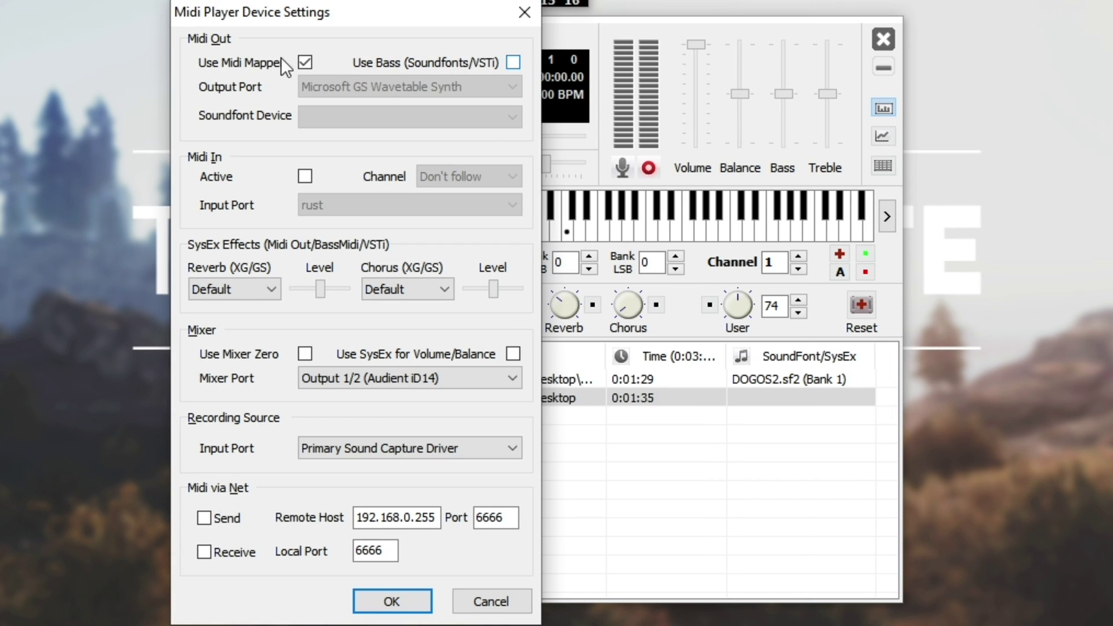
{"action": "left_click", "coordinate": [305, 62]}
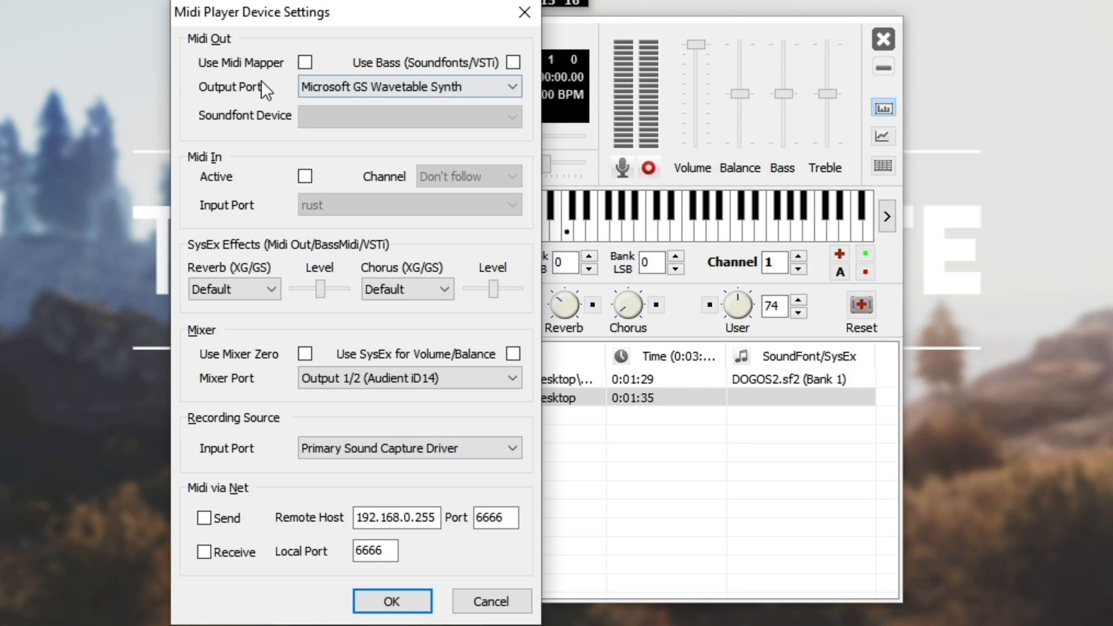
{"action": "left_click", "coordinate": [508, 86]}
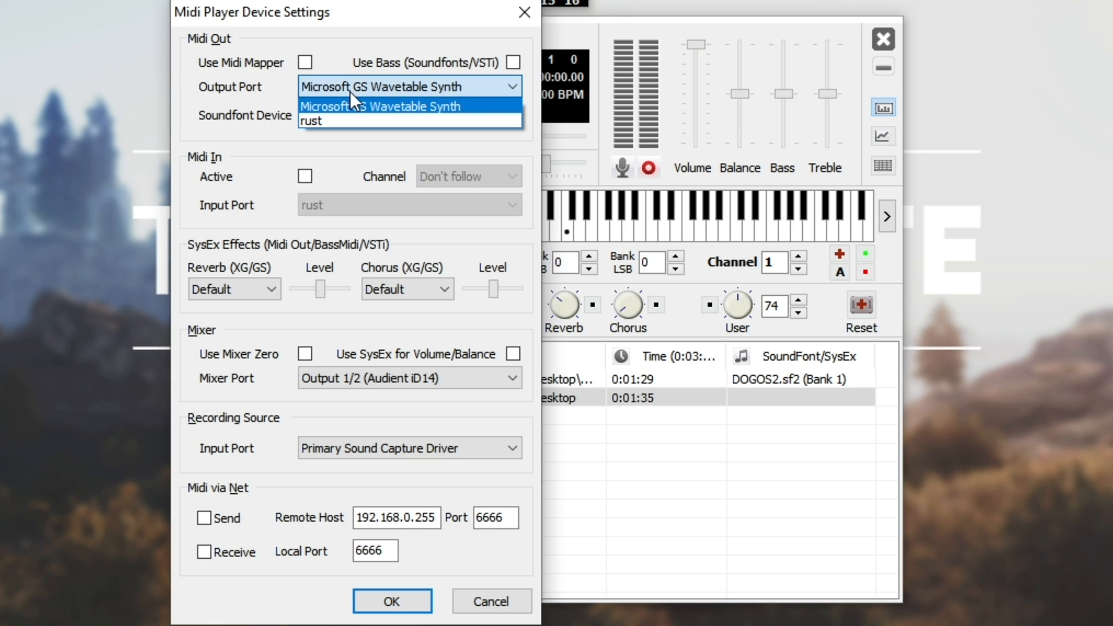
{"action": "left_click", "coordinate": [309, 121]}
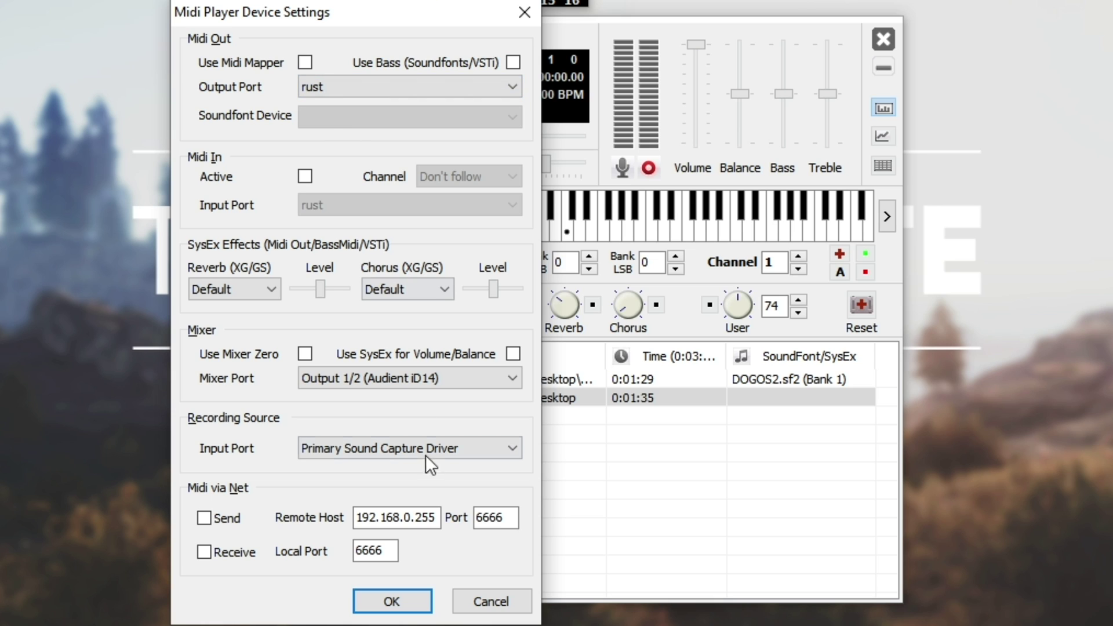
{"action": "left_click", "coordinate": [391, 602]}
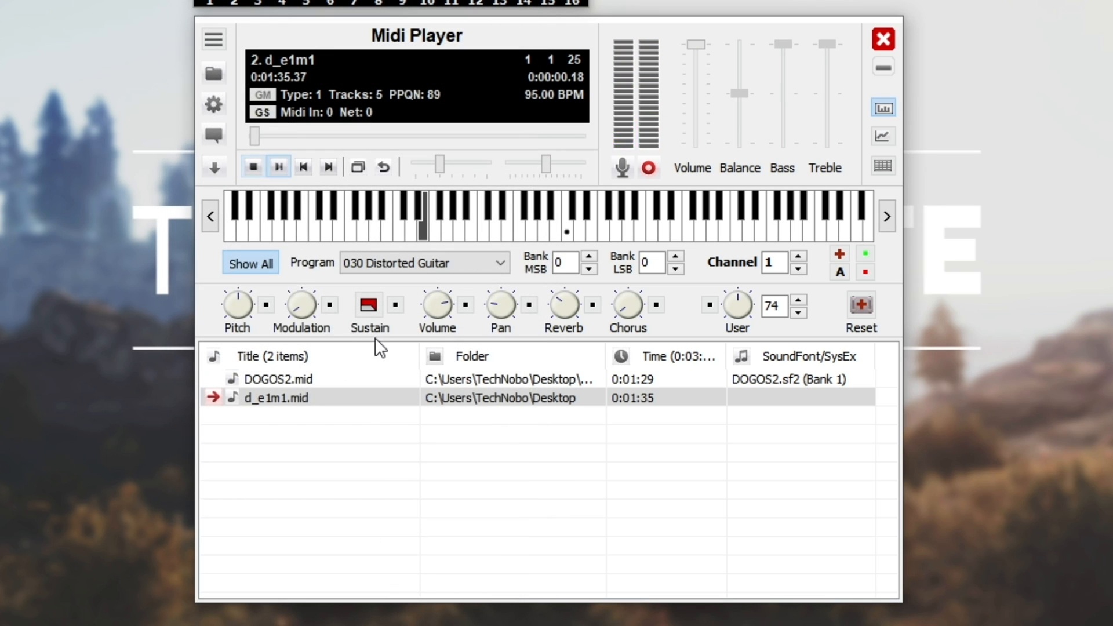
{"action": "left_click", "coordinate": [279, 166]}
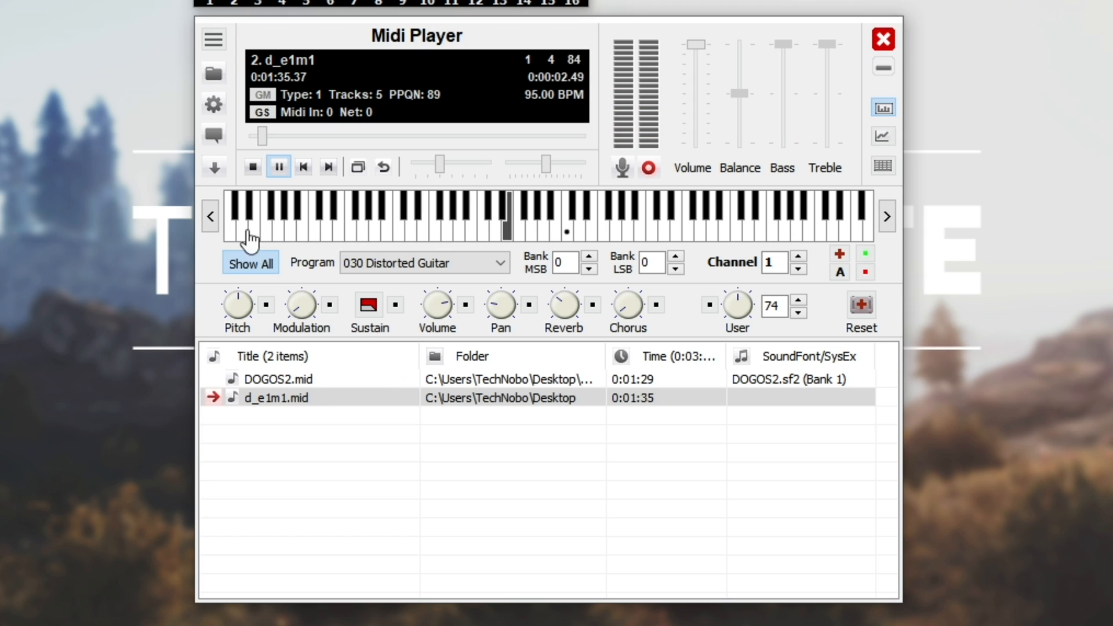
{"action": "left_click", "coordinate": [253, 165]}
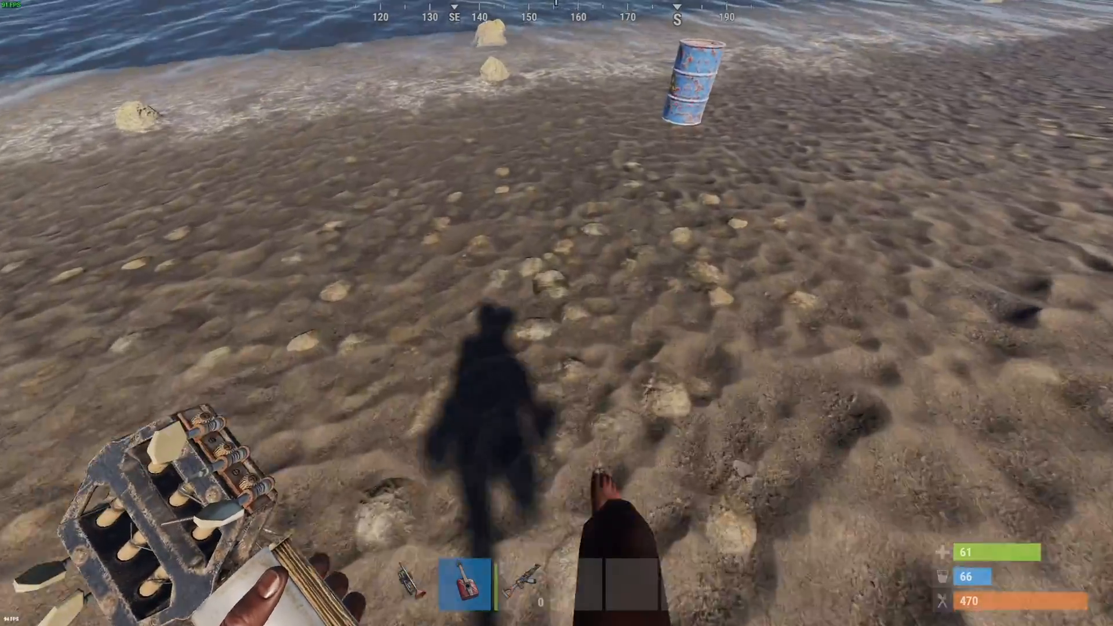
{"action": "mouse_move", "coordinate": [557, 313]}
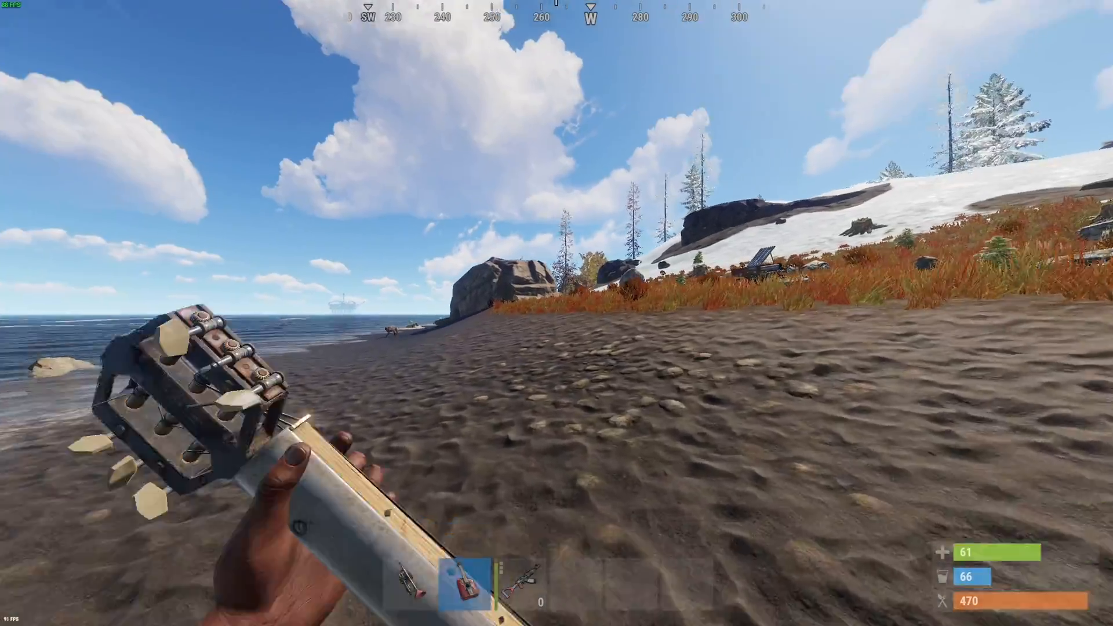
{"action": "mouse_move", "coordinate": [556, 313]}
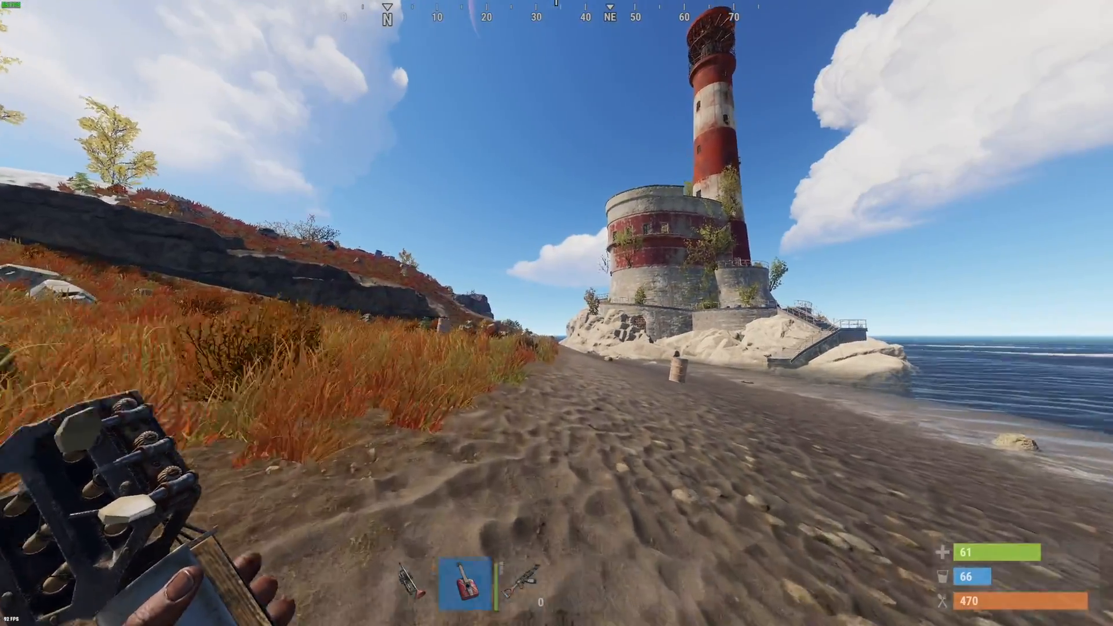
{"action": "mouse_move", "coordinate": [556, 313]}
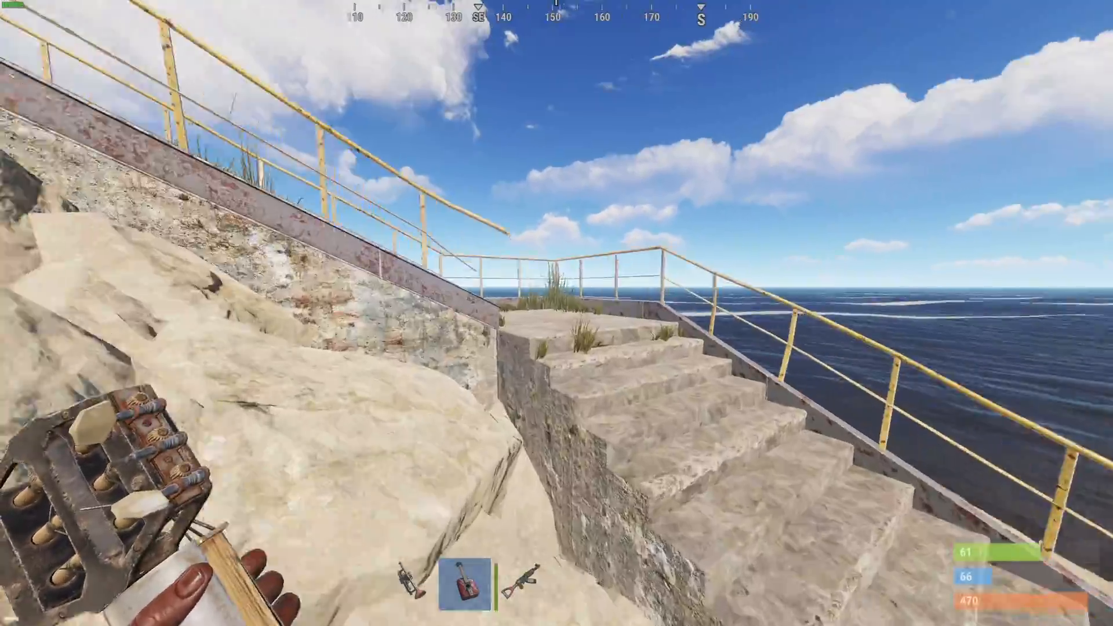
{"action": "mouse_move", "coordinate": [557, 313]}
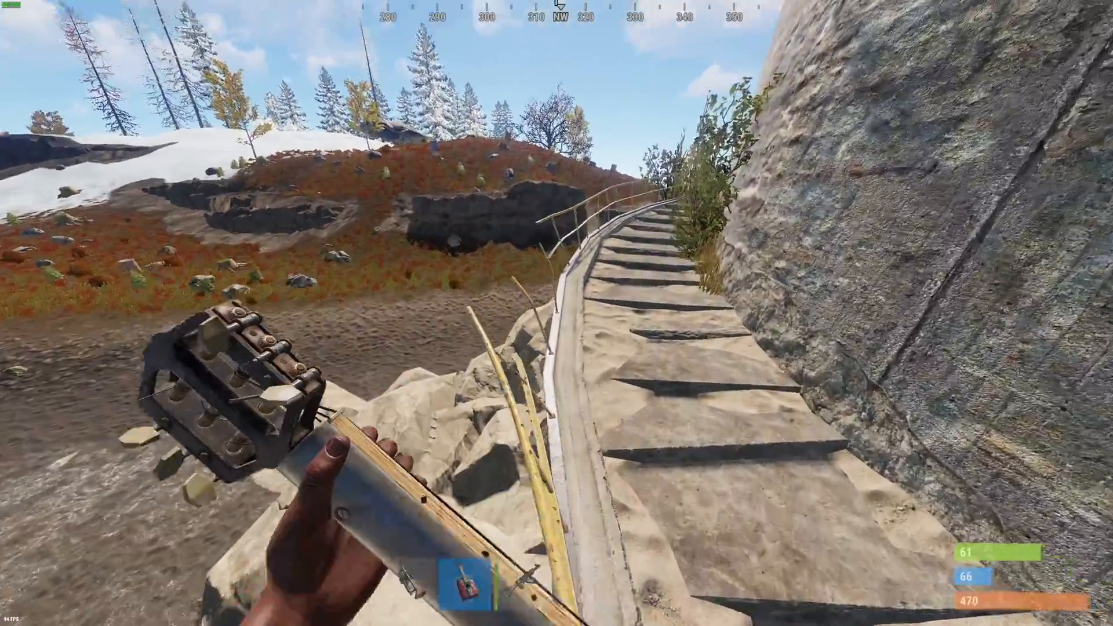
{"action": "mouse_move", "coordinate": [557, 314]}
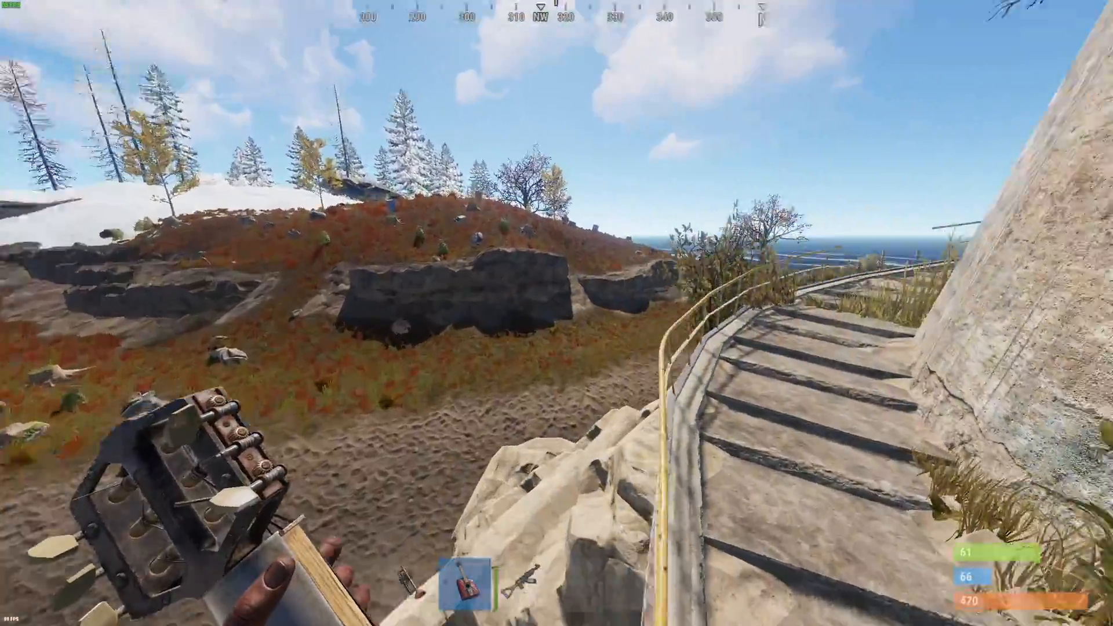
{"action": "mouse_move", "coordinate": [557, 313]}
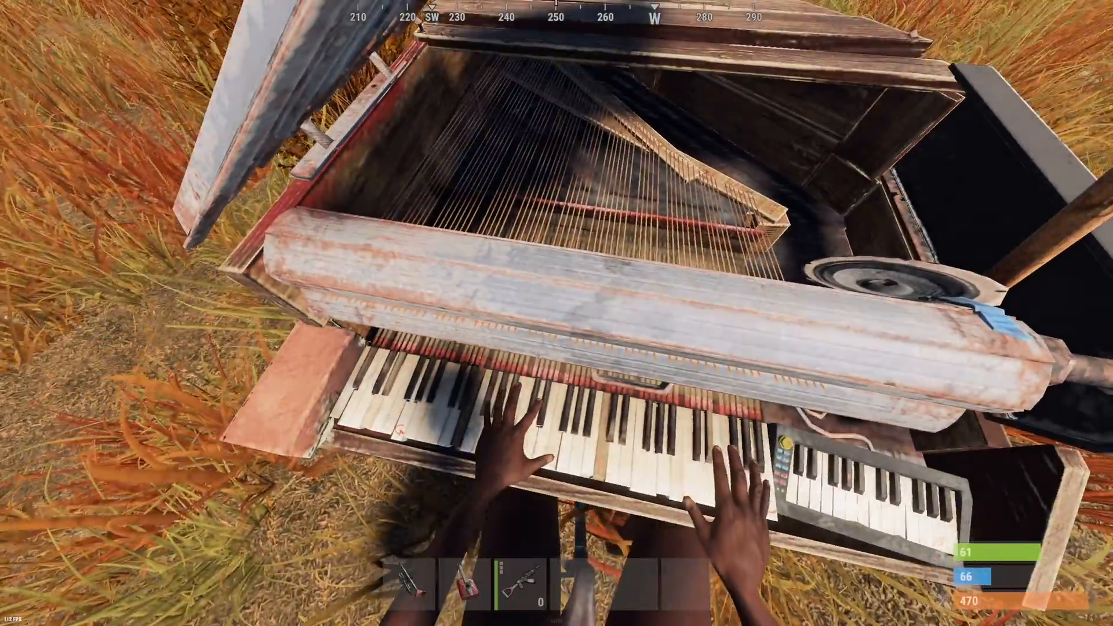
{"action": "mouse_move", "coordinate": [557, 313]}
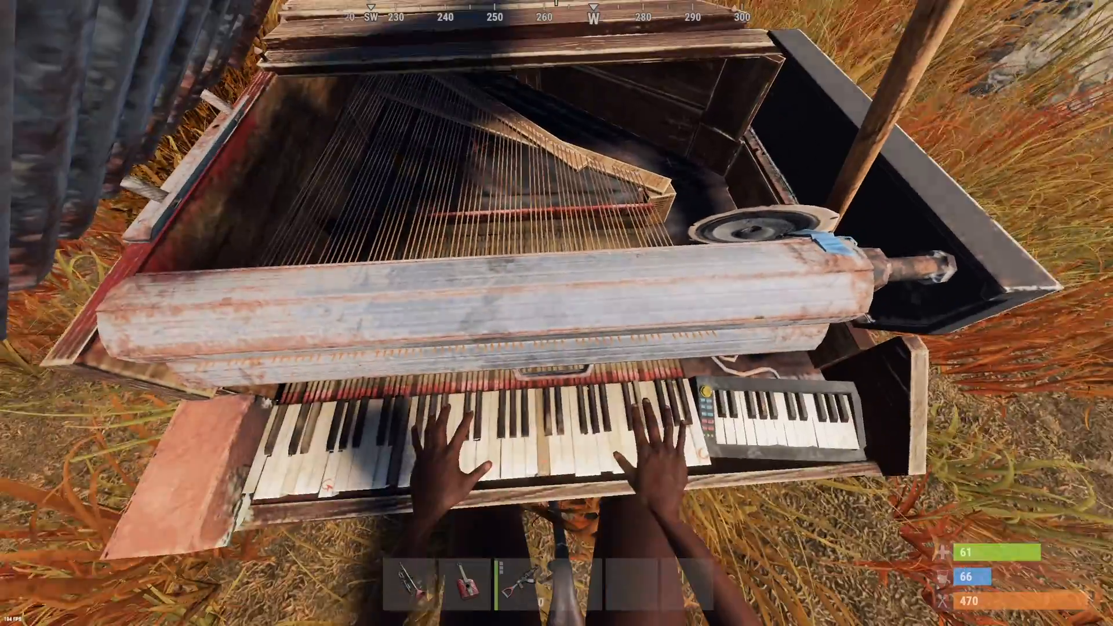
{"action": "mouse_move", "coordinate": [557, 313]}
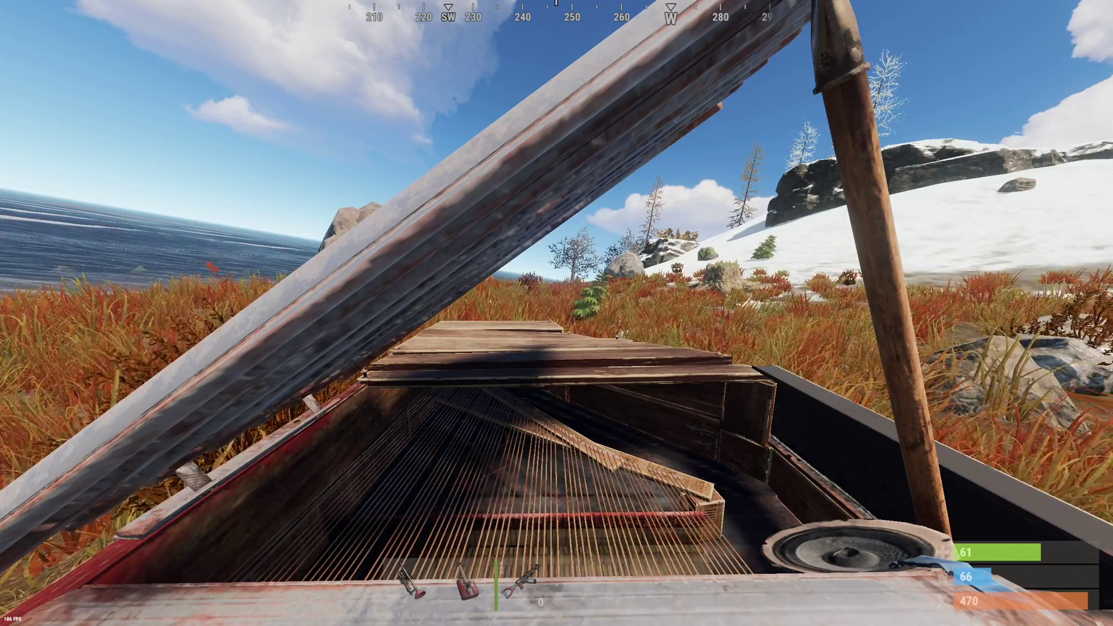
{"action": "mouse_move", "coordinate": [556, 313]}
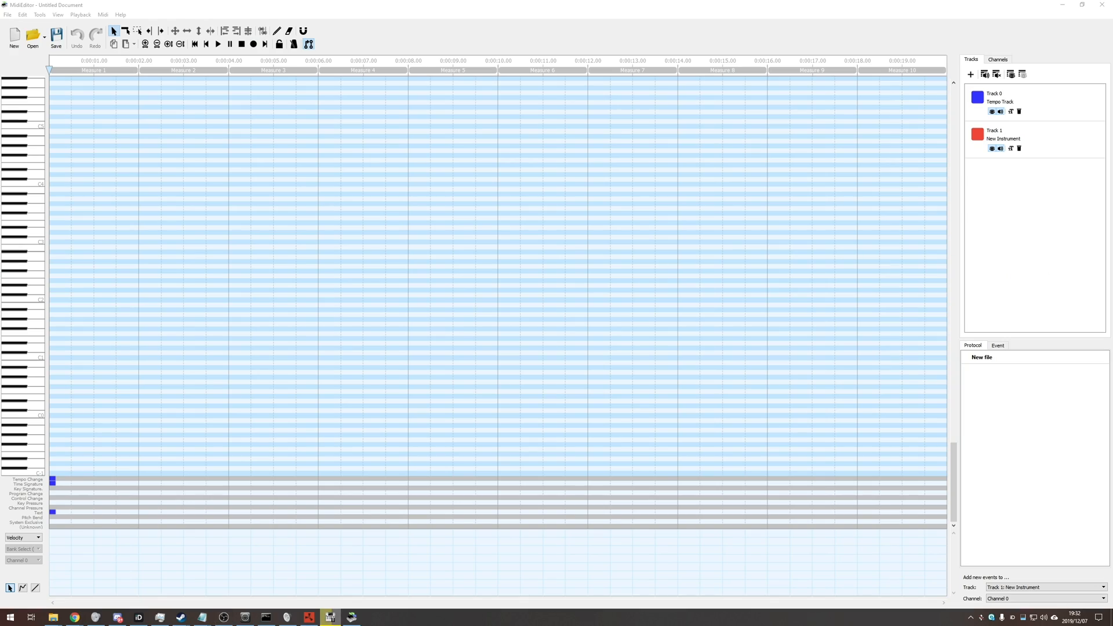
- Load the Heathens .mid file from Downloads into MidiEditor
{"action": "left_click", "coordinate": [33, 36]}
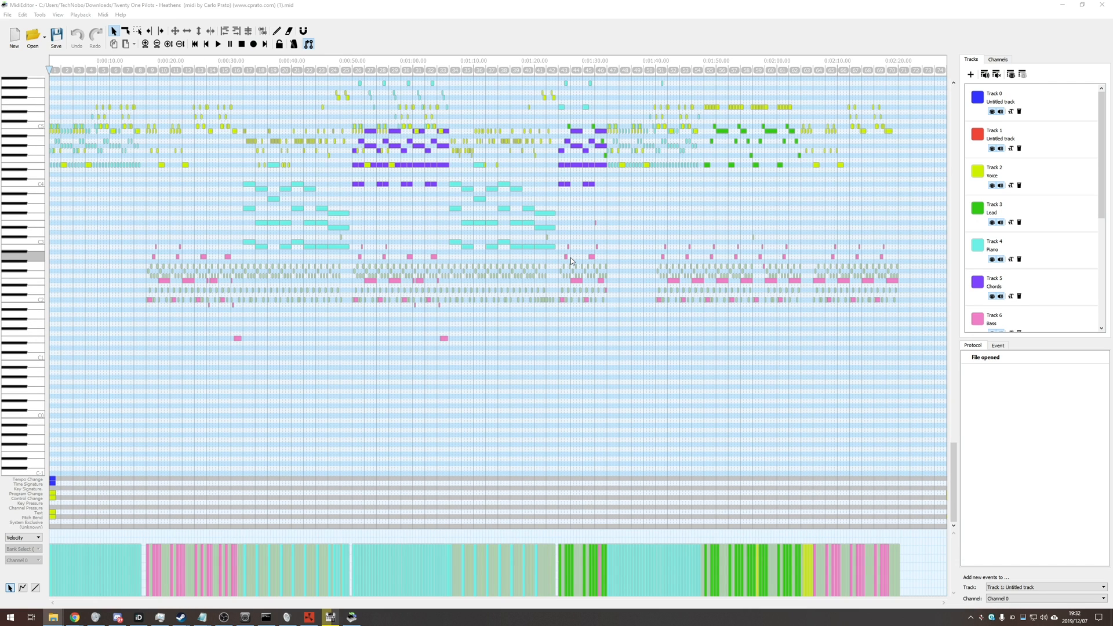
{"action": "mouse_move", "coordinate": [477, 280]}
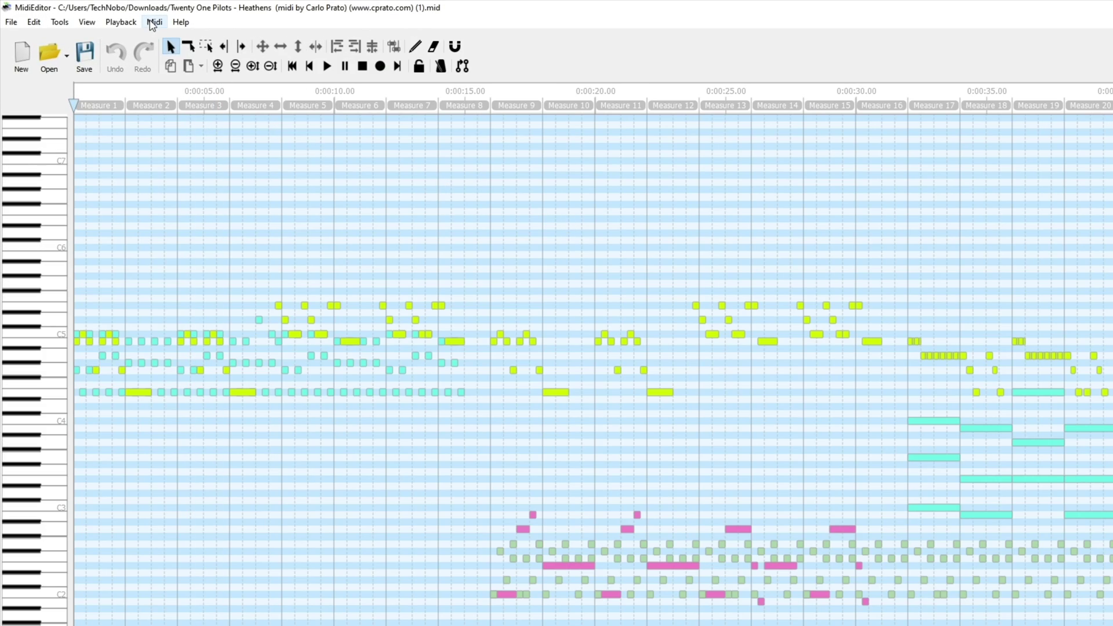
{"action": "left_click", "coordinate": [154, 22]}
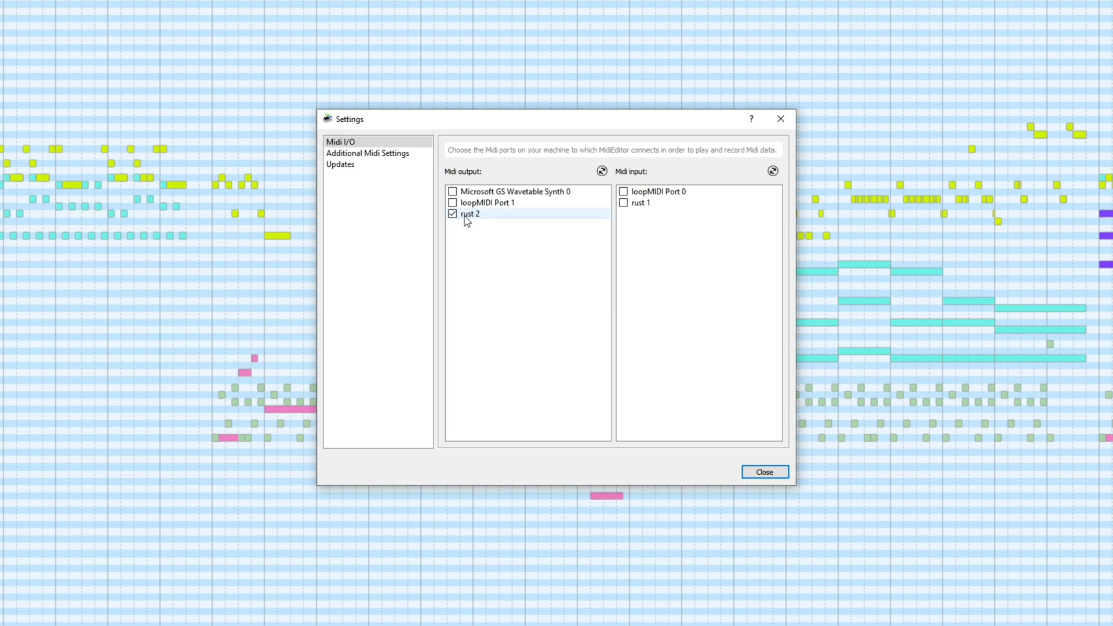
- Tick rust 2 as MidiEditor's Midi output port
{"action": "left_click", "coordinate": [764, 472]}
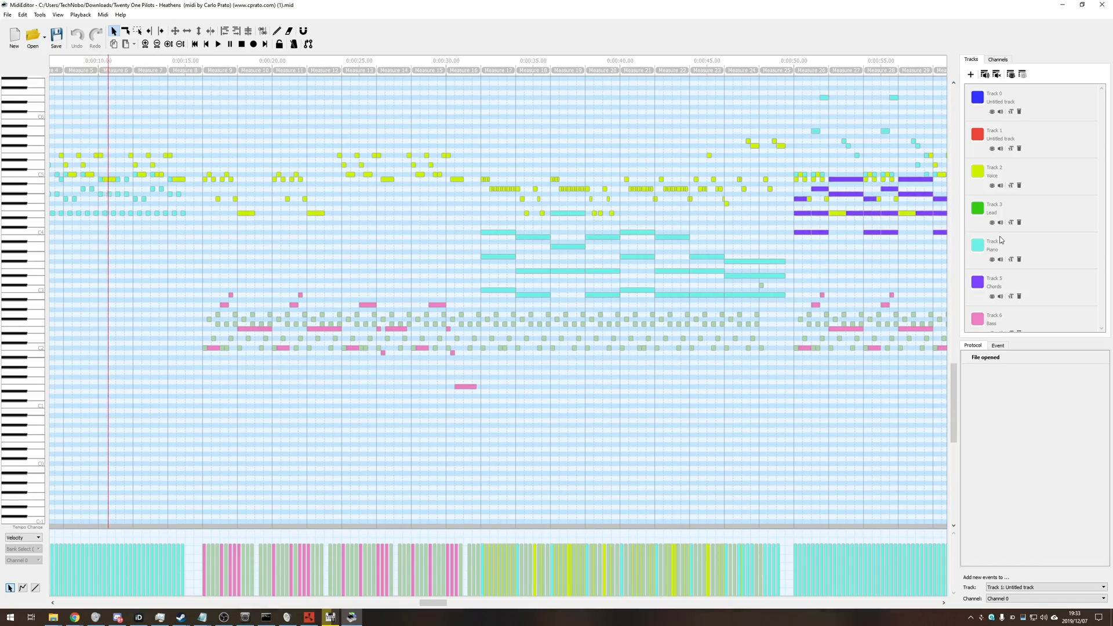
{"action": "left_click", "coordinate": [190, 61]}
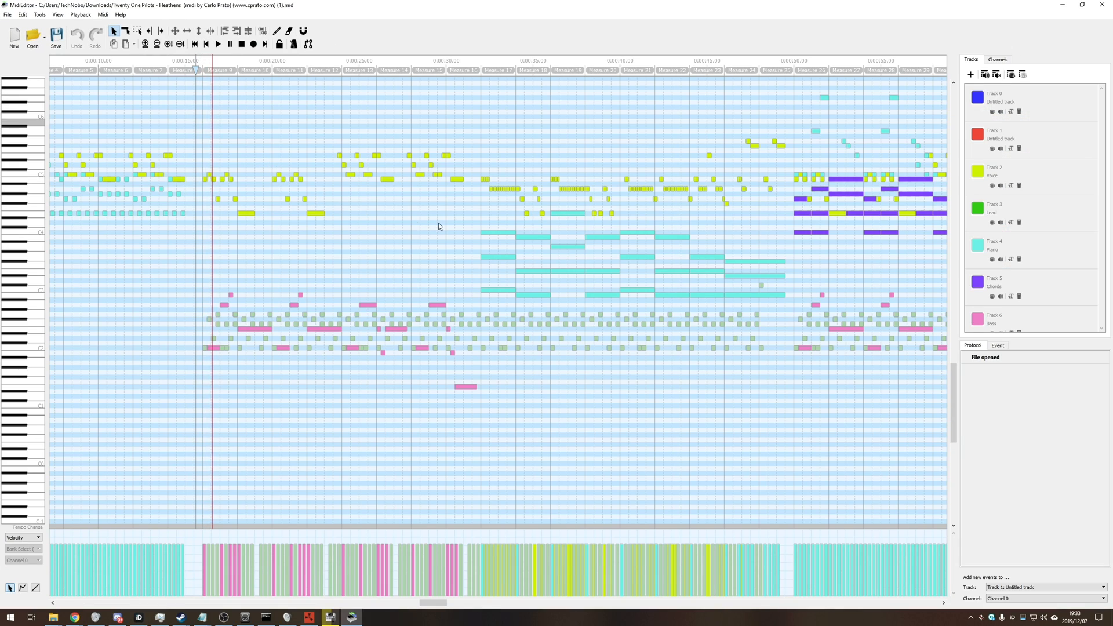
{"action": "left_click", "coordinate": [217, 43]}
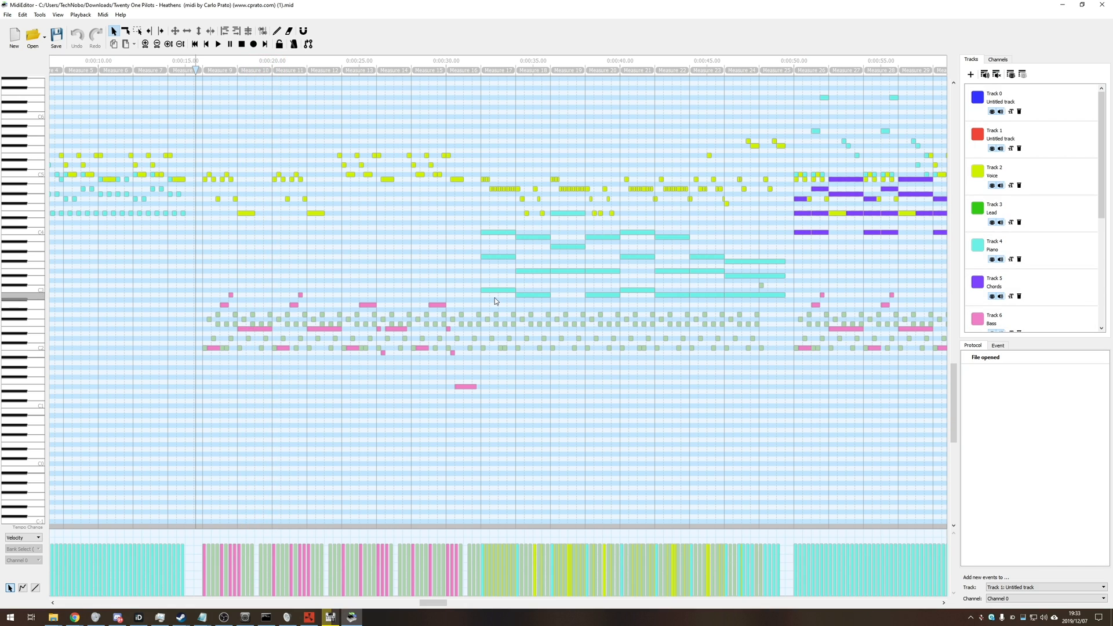
{"action": "mouse_move", "coordinate": [982, 198]}
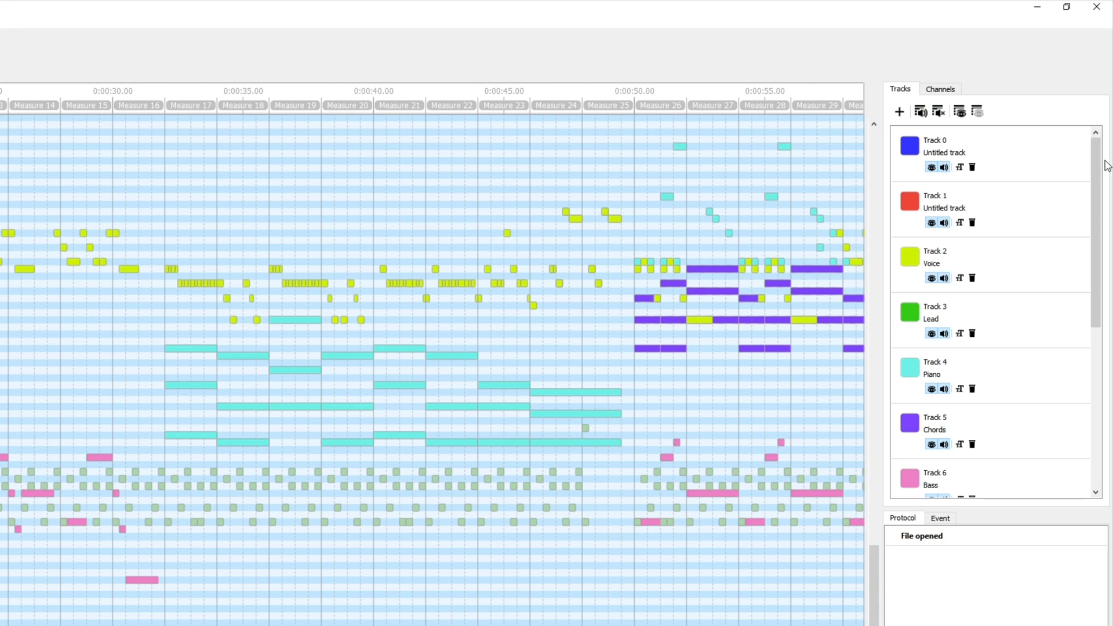
{"action": "left_click", "coordinate": [941, 89]}
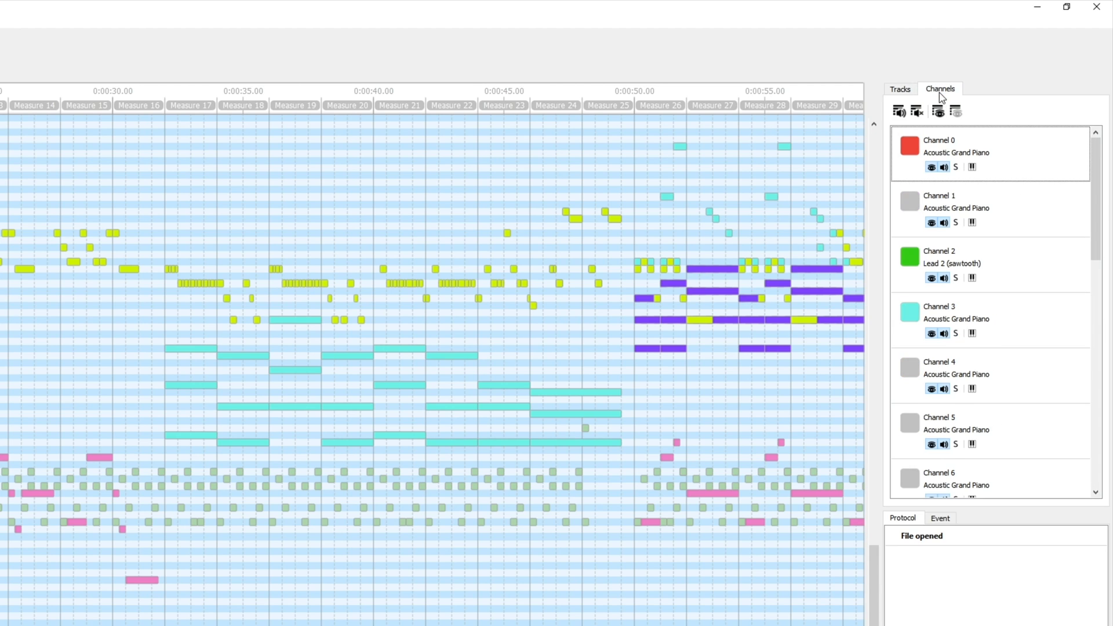
{"action": "scroll", "scroll_direction": "down", "scroll_amount": 3}
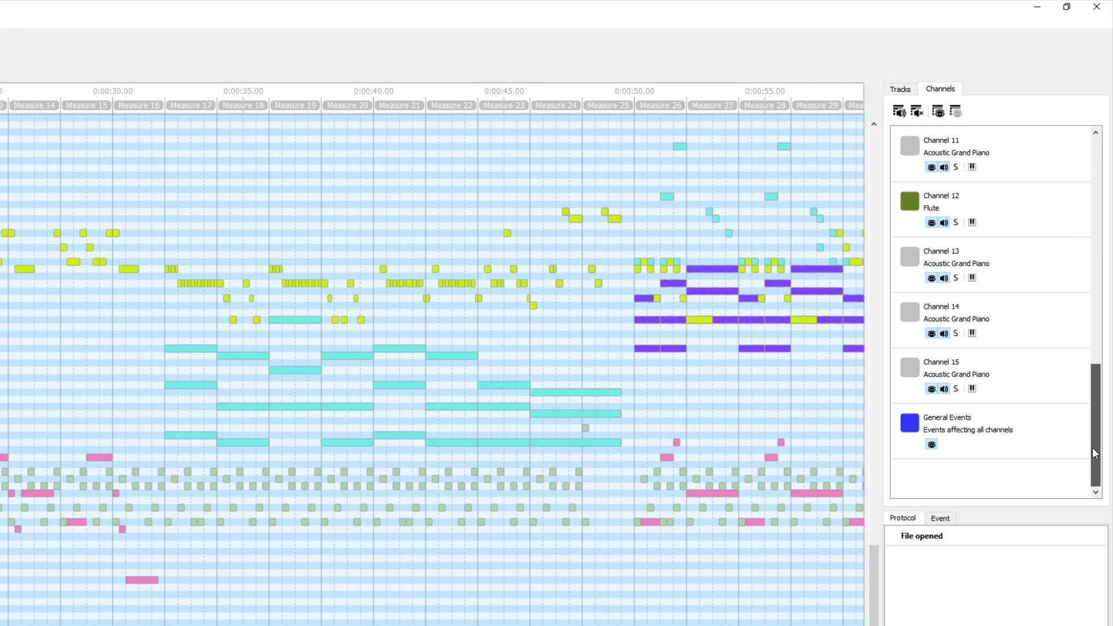
{"action": "mouse_move", "coordinate": [938, 272]}
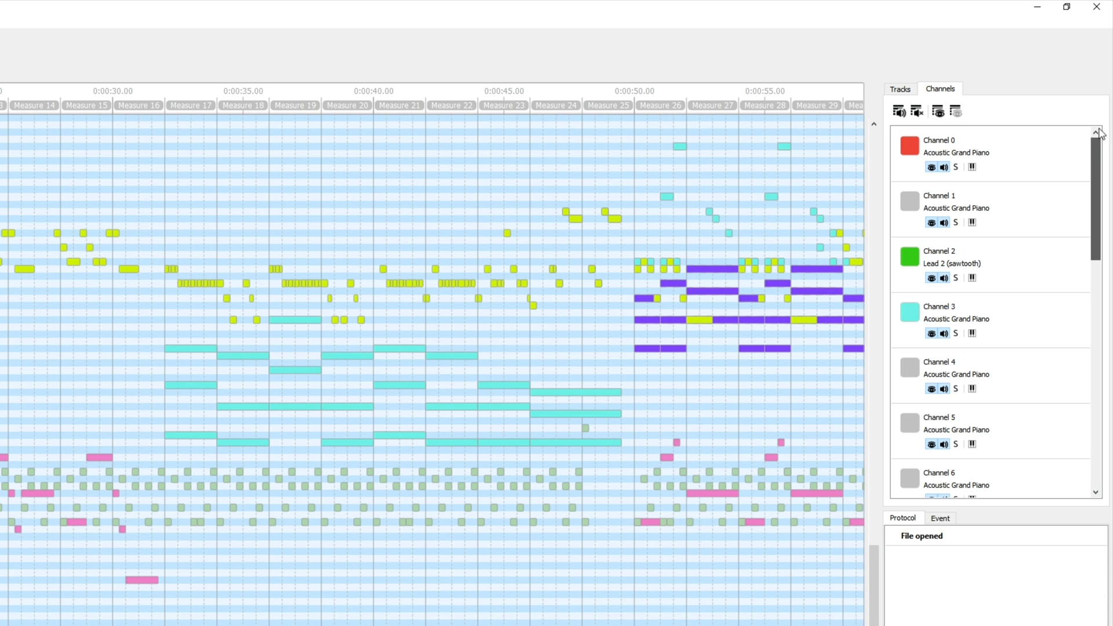
{"action": "left_click", "coordinate": [899, 90]}
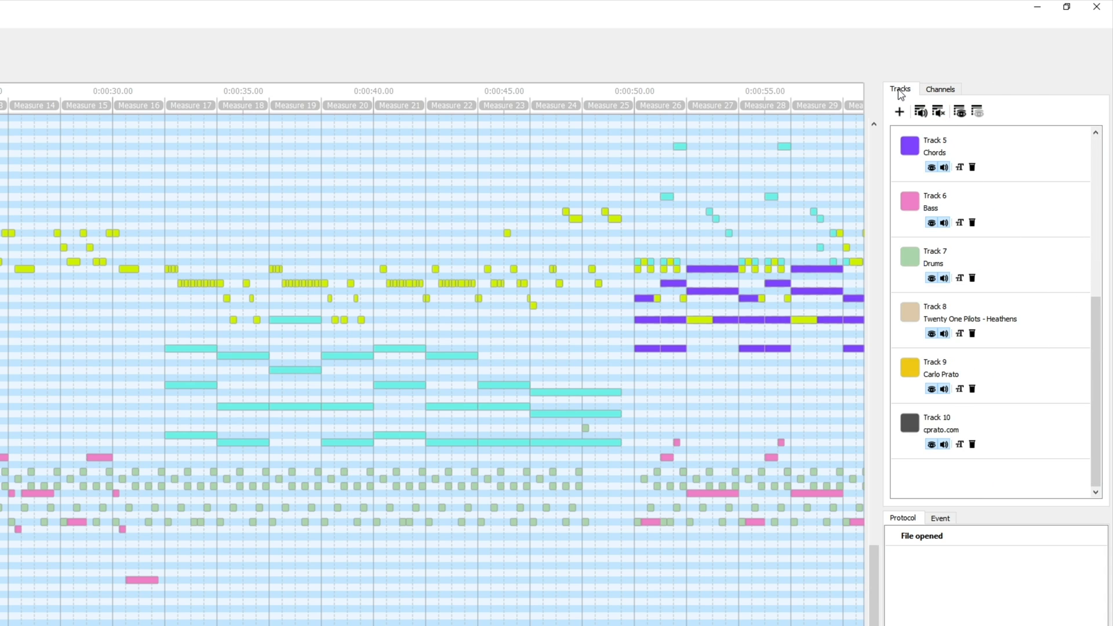
{"action": "mouse_move", "coordinate": [954, 381]}
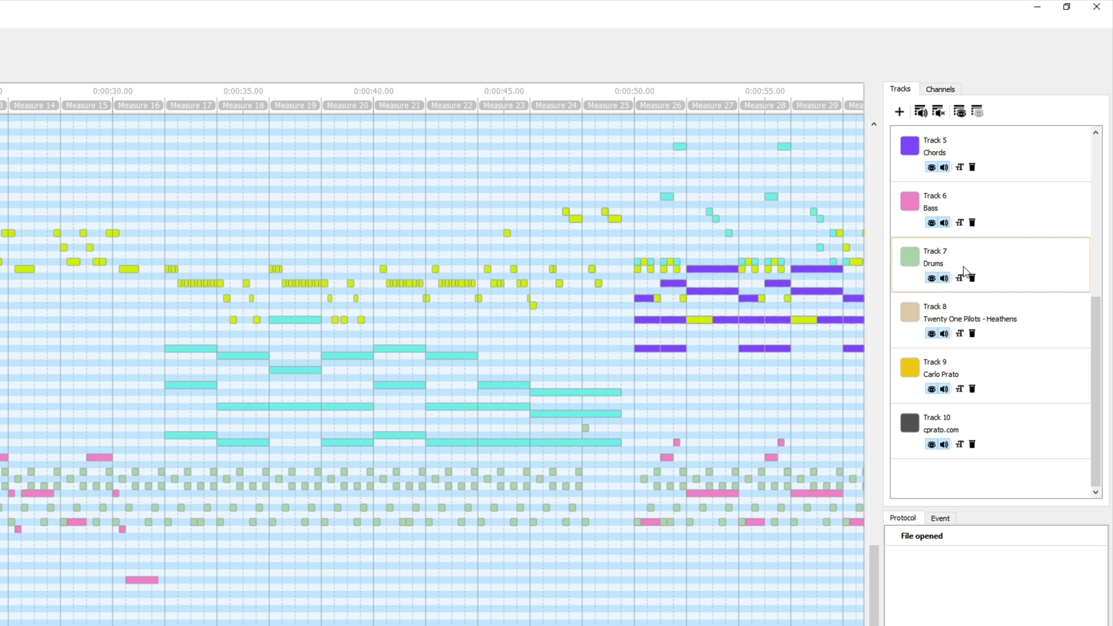
{"action": "mouse_move", "coordinate": [936, 271]}
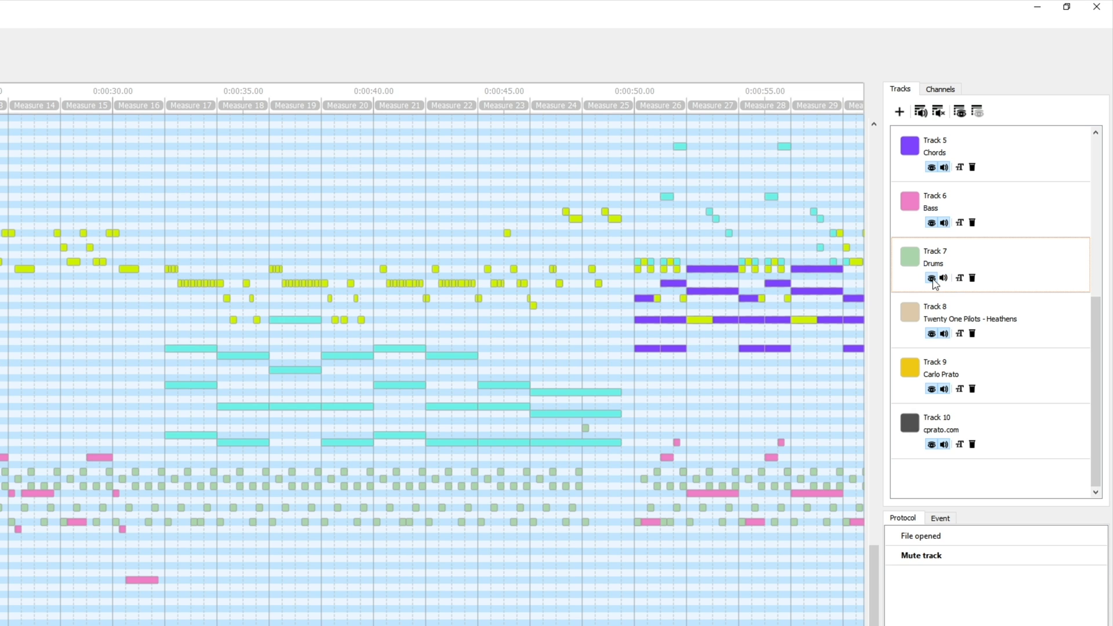
- Toggle the Drums track's mute and maximize the MidiEditor window
{"action": "left_click", "coordinate": [931, 277]}
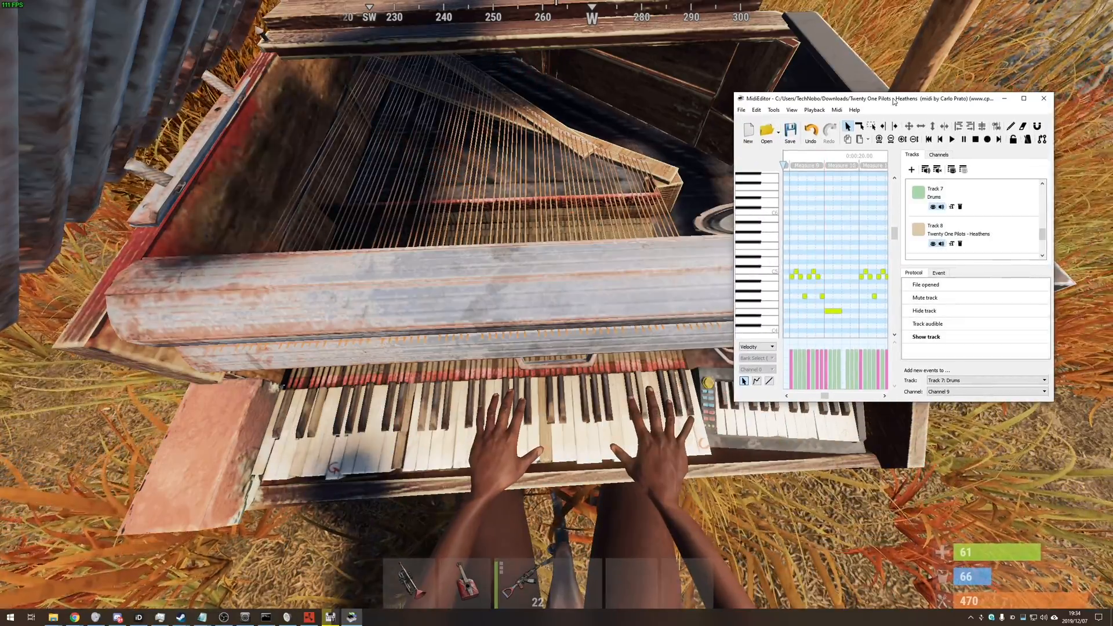
{"action": "left_click", "coordinate": [1024, 99]}
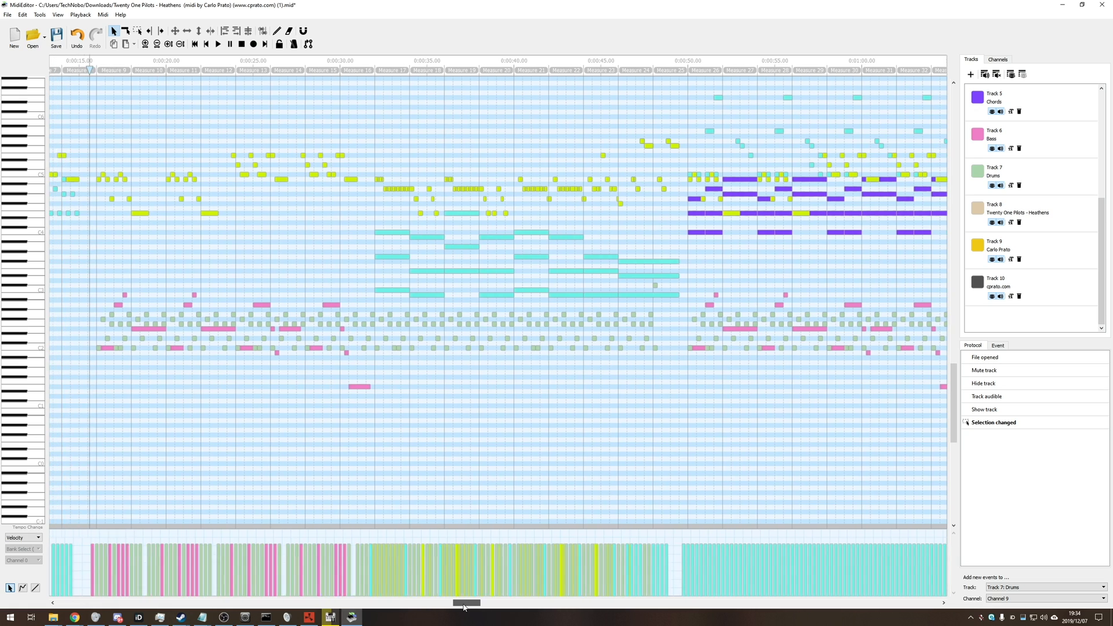
- Delete Track 7 Drums from the Heathens song and show the Event properties
{"action": "left_click", "coordinate": [1072, 5]}
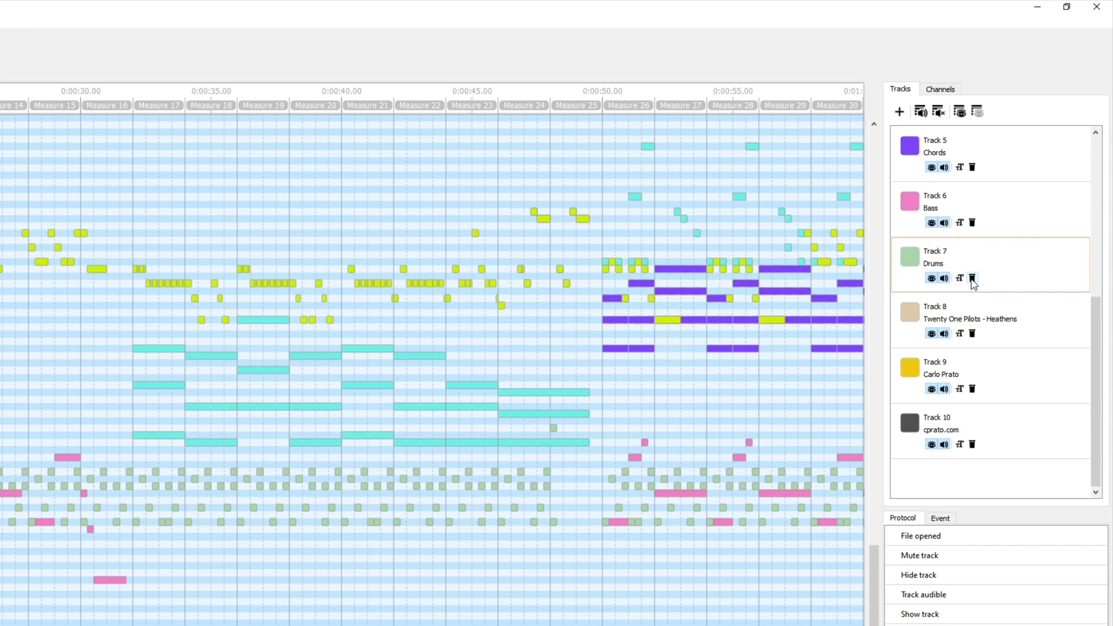
{"action": "mouse_move", "coordinate": [972, 278]}
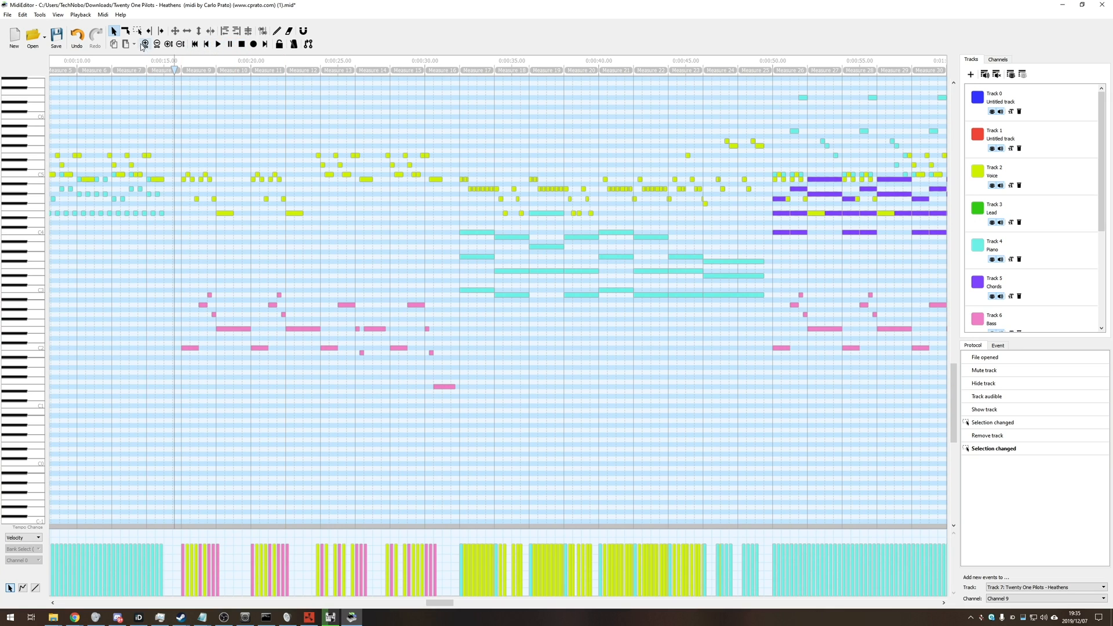
{"action": "left_click", "coordinate": [323, 237]}
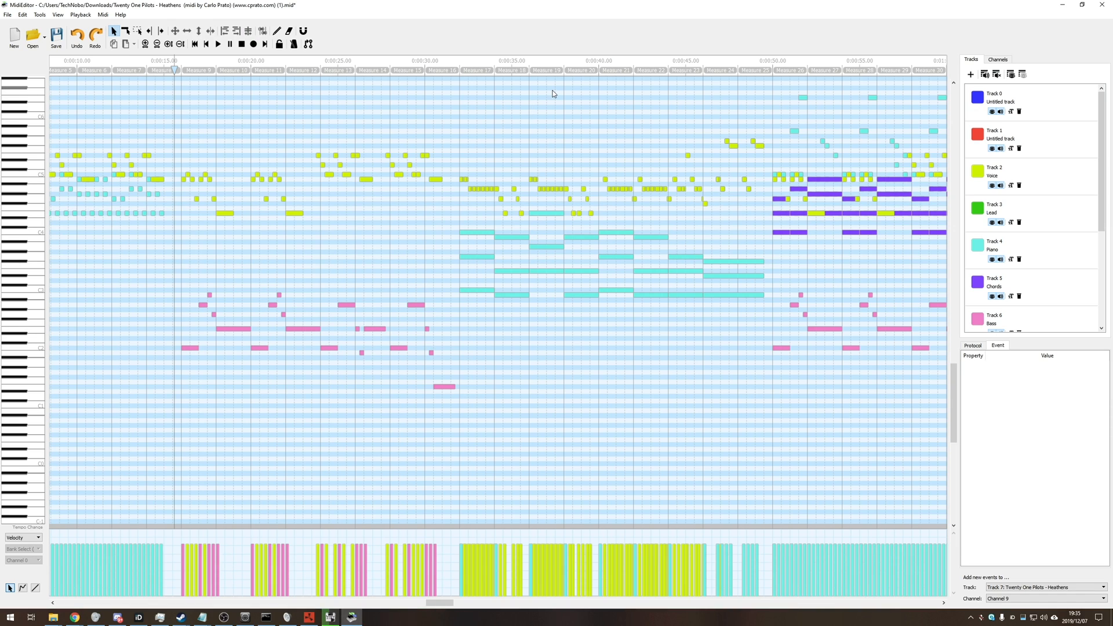
- Remove the remaining instrument tracks, including Lead, leaving only the Bass line
{"action": "left_click", "coordinate": [329, 616]}
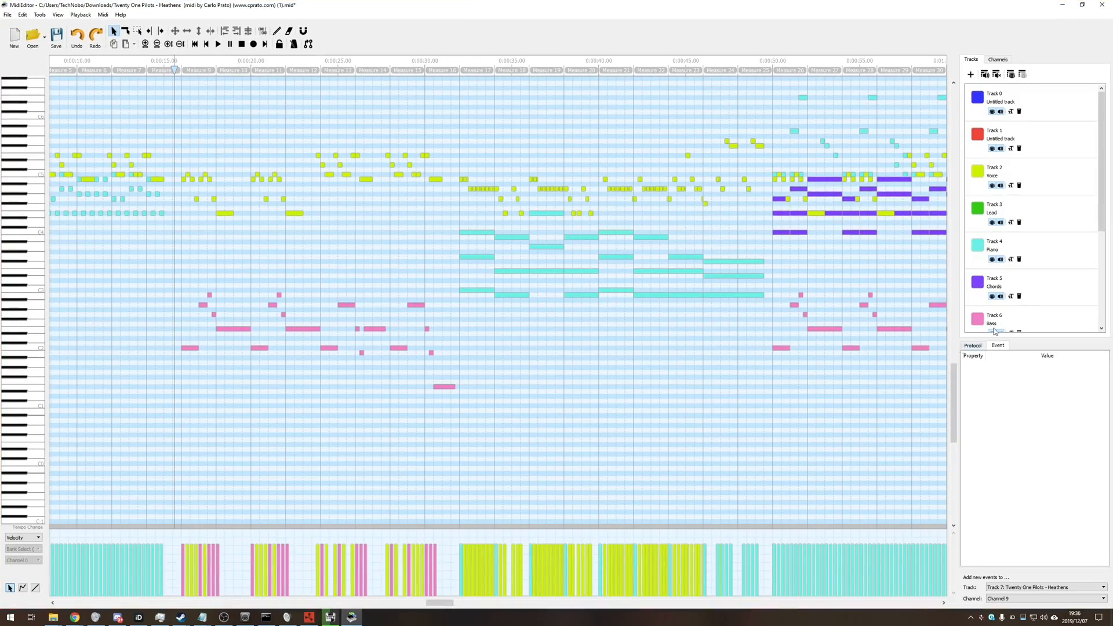
{"action": "left_click", "coordinate": [1008, 214]}
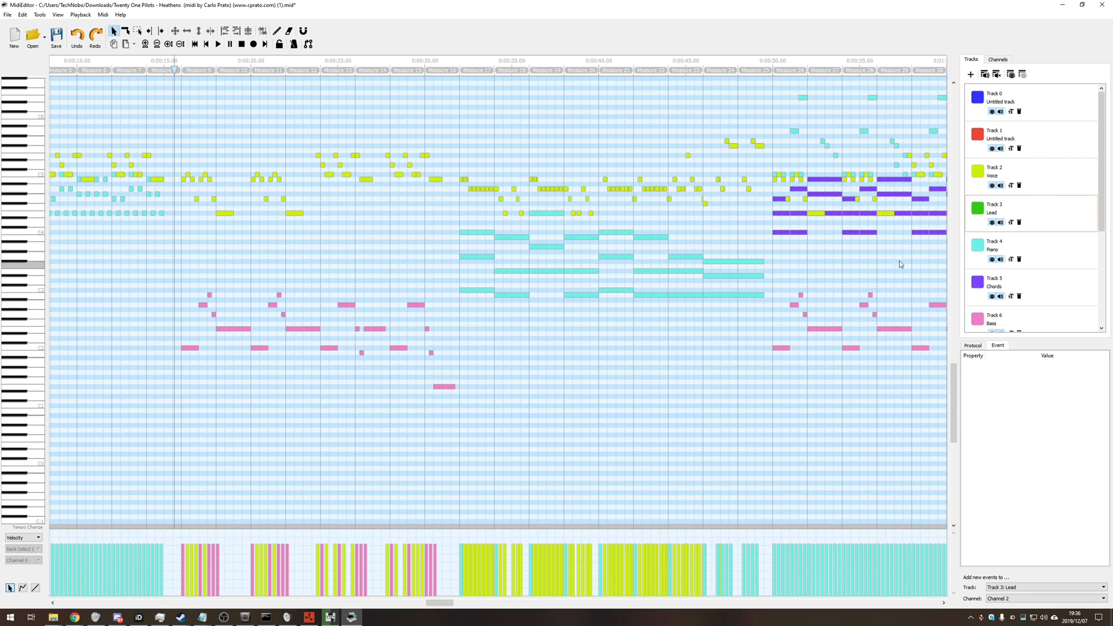
{"action": "mouse_move", "coordinate": [646, 214]}
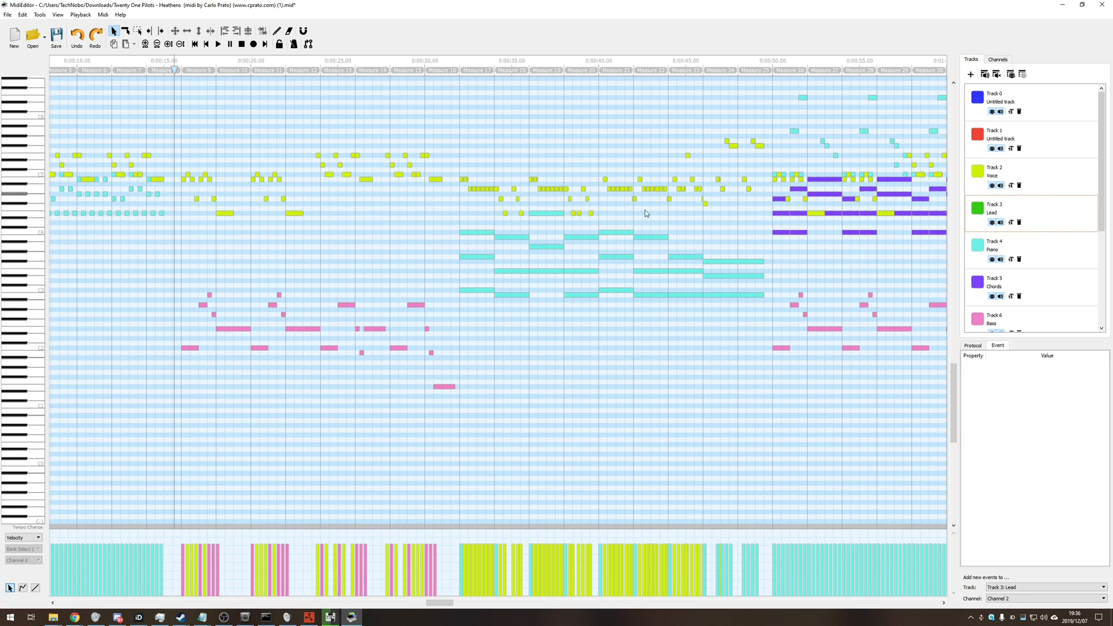
{"action": "mouse_move", "coordinate": [1074, 171]}
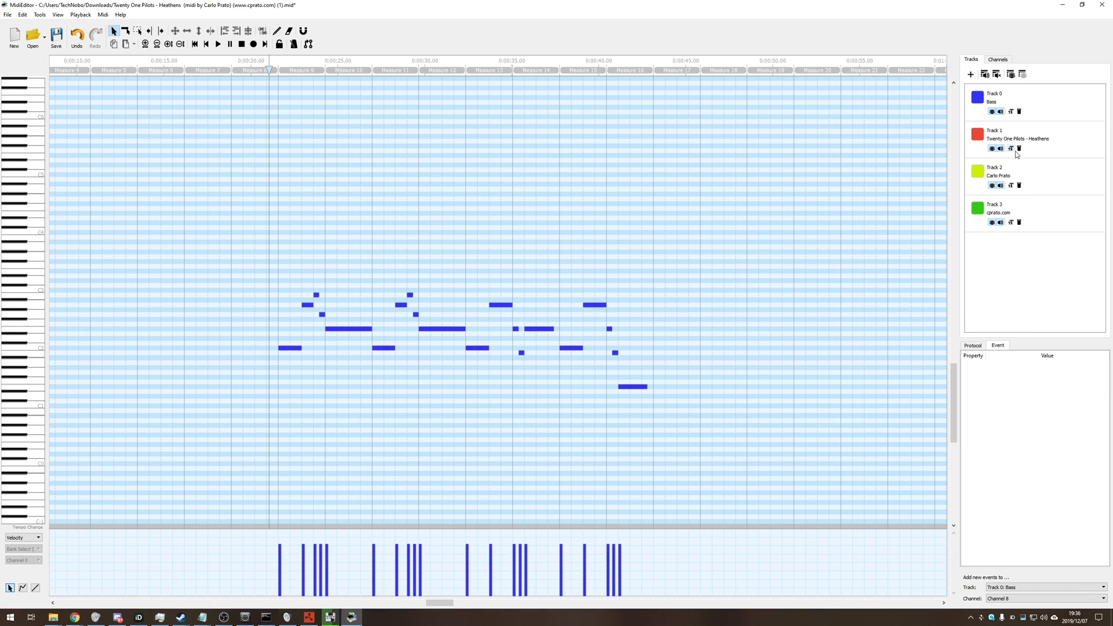
{"action": "left_click", "coordinate": [1020, 150]}
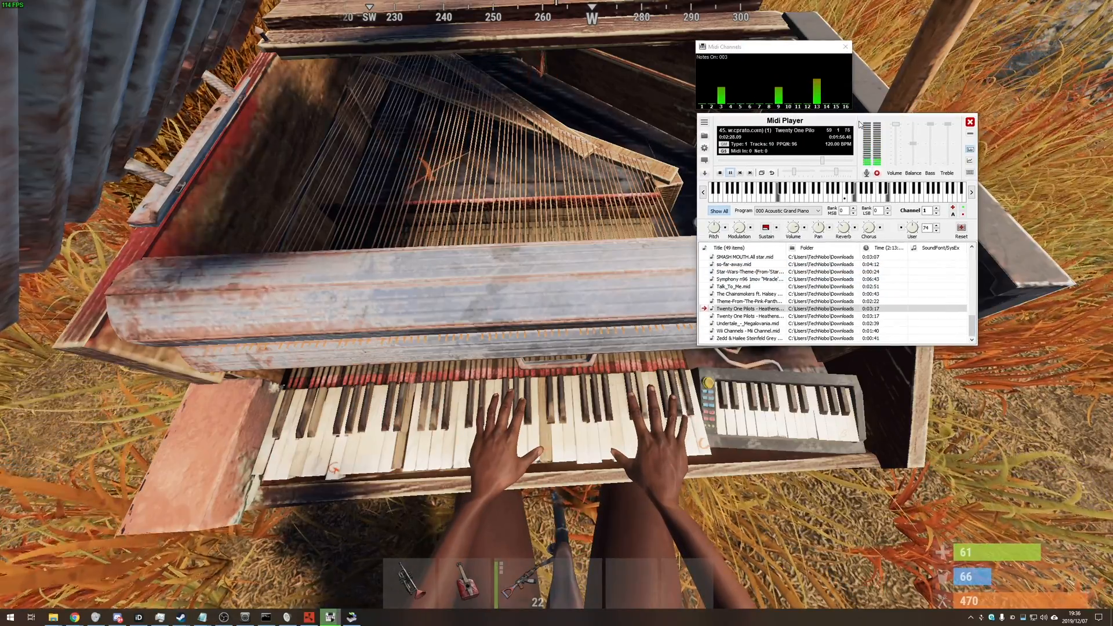
- Start playback of 'Twenty One Pilots - Heathens' from the Midi Player playlist
{"action": "double_click", "coordinate": [750, 308]}
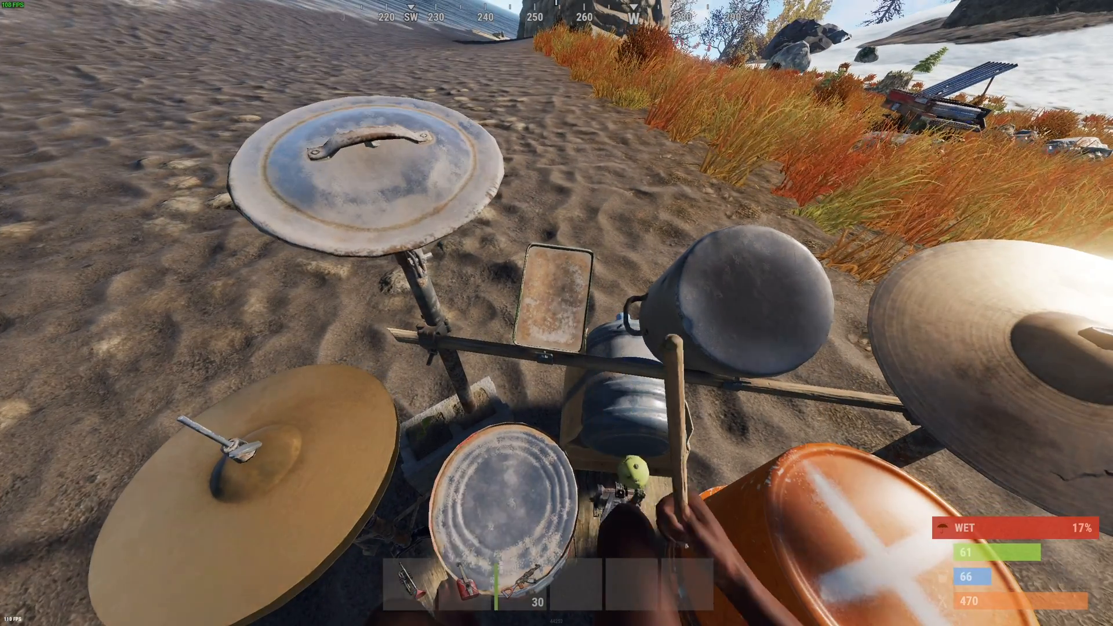
{"action": "mouse_move", "coordinate": [557, 314]}
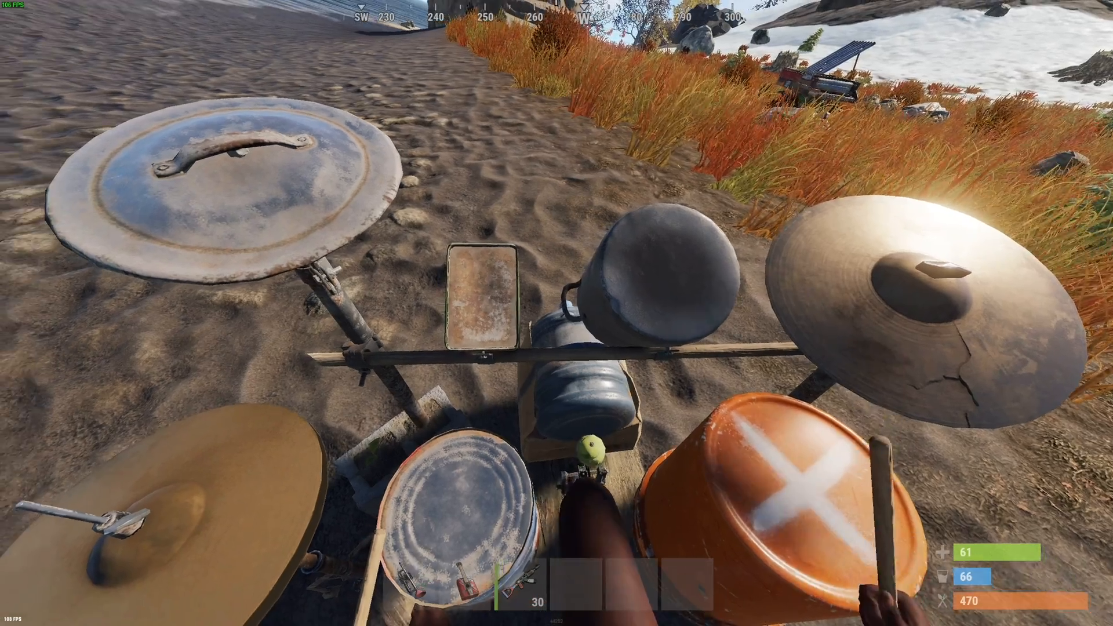
{"action": "mouse_move", "coordinate": [557, 313]}
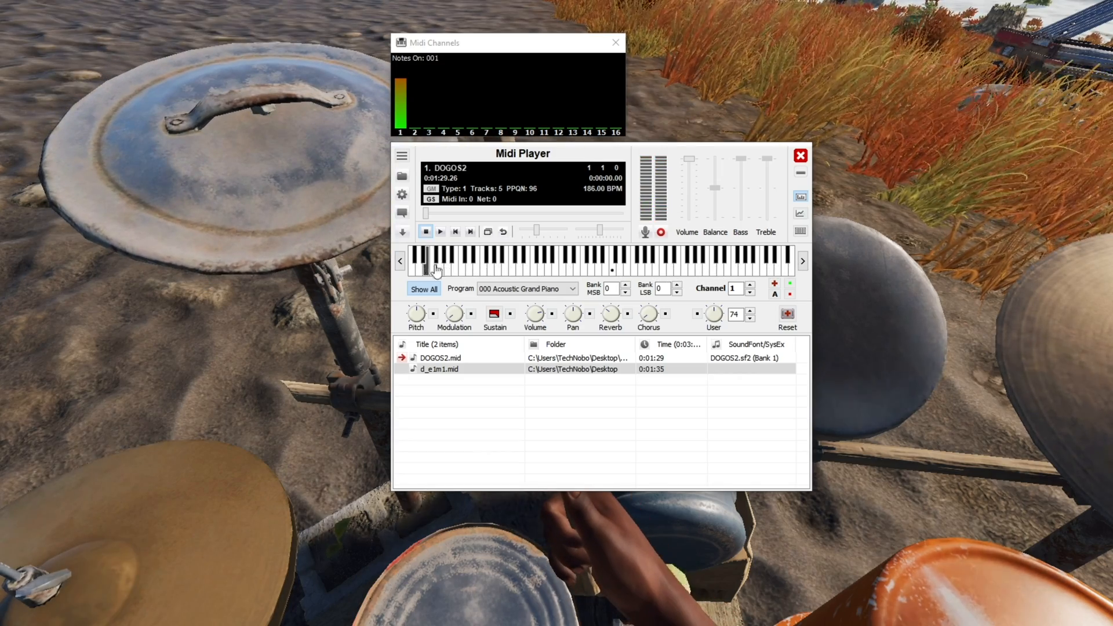
{"action": "mouse_move", "coordinate": [582, 271]}
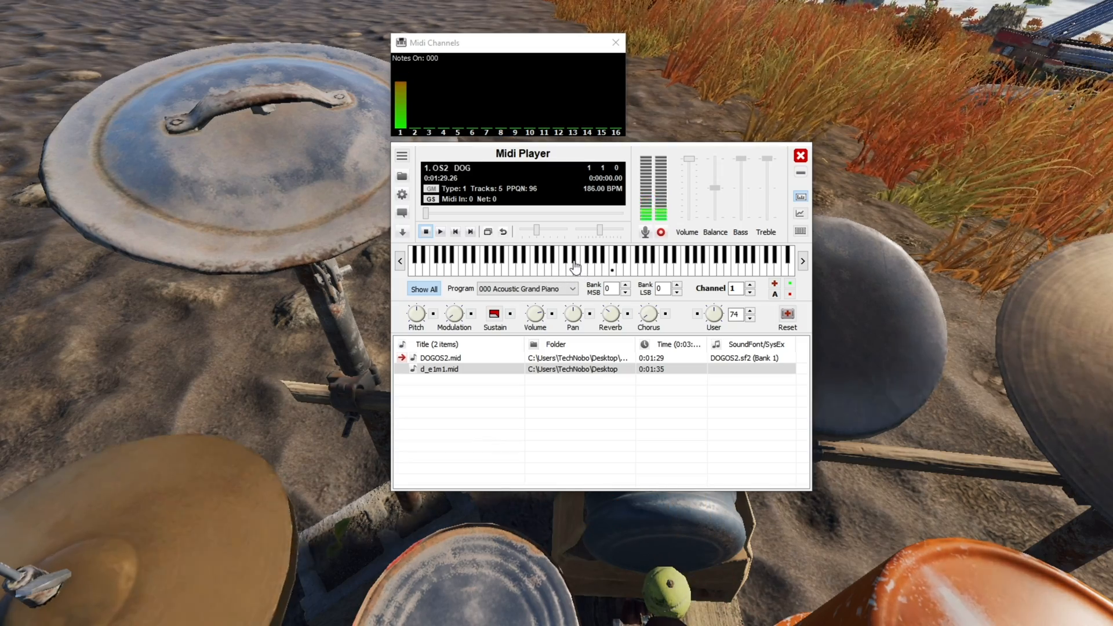
{"action": "left_click", "coordinate": [575, 261]}
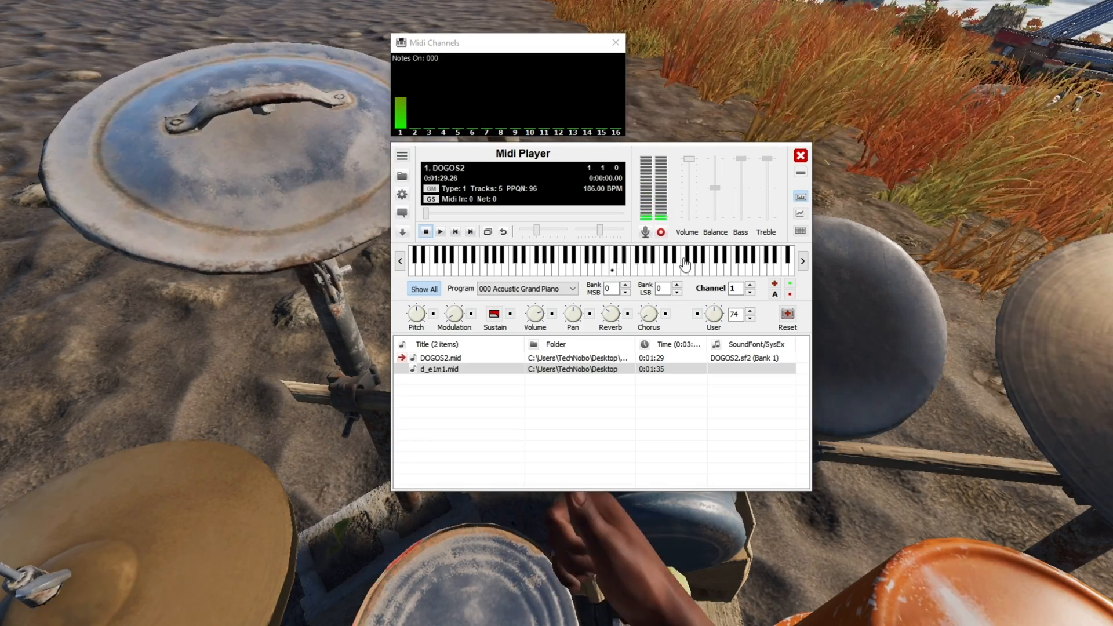
{"action": "left_click", "coordinate": [441, 232]}
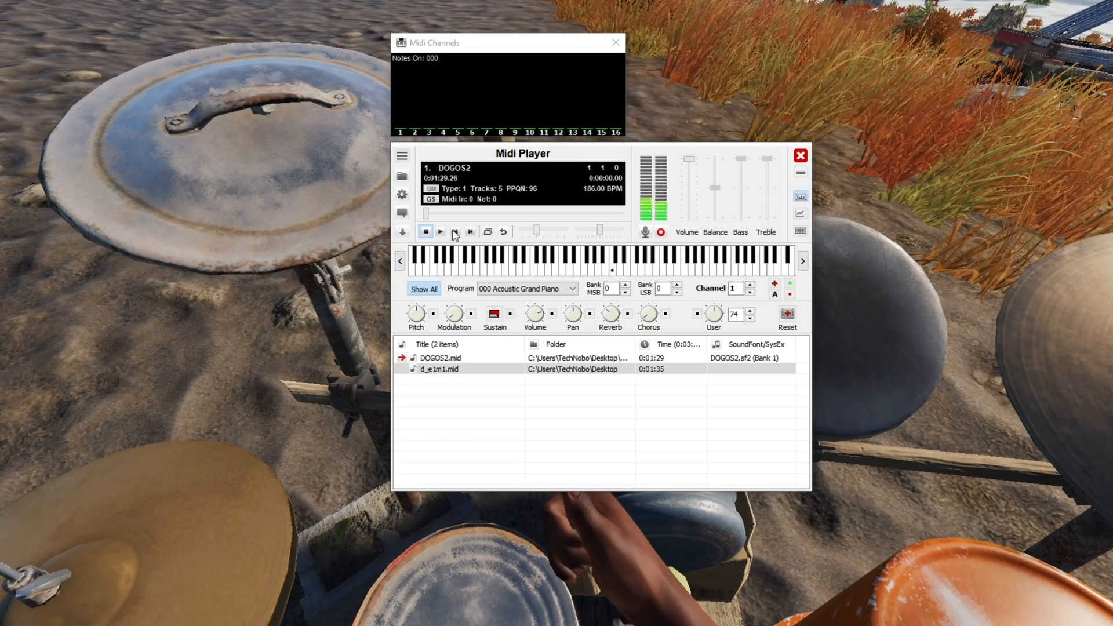
{"action": "left_click", "coordinate": [441, 232]}
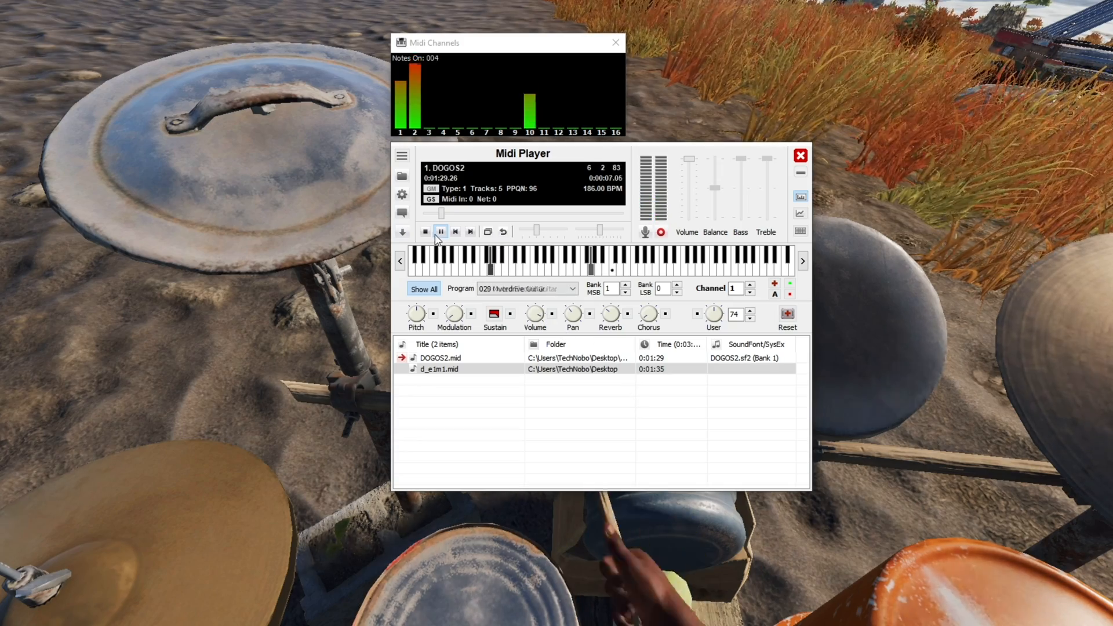
{"action": "left_click", "coordinate": [425, 232]}
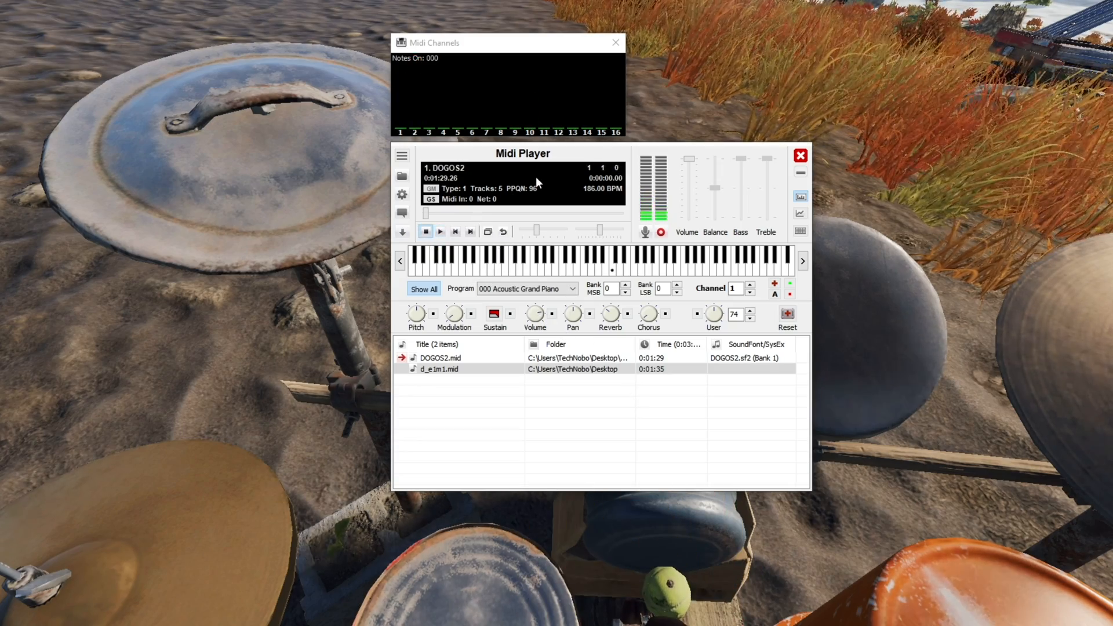
{"action": "mouse_move", "coordinate": [586, 202]}
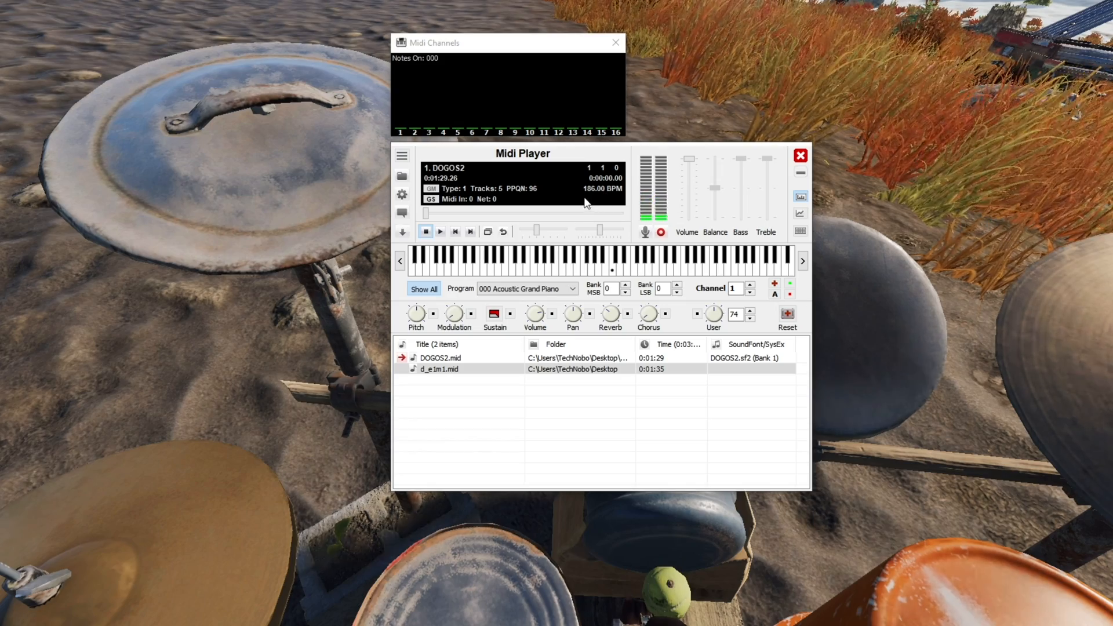
{"action": "mouse_move", "coordinate": [543, 283]}
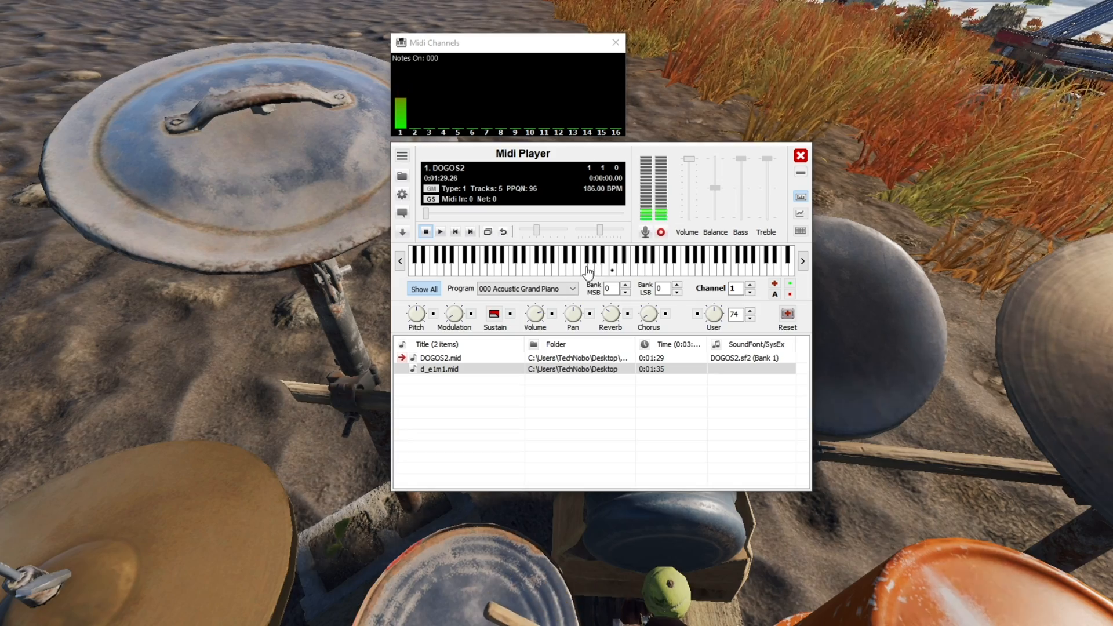
{"action": "mouse_move", "coordinate": [582, 321]}
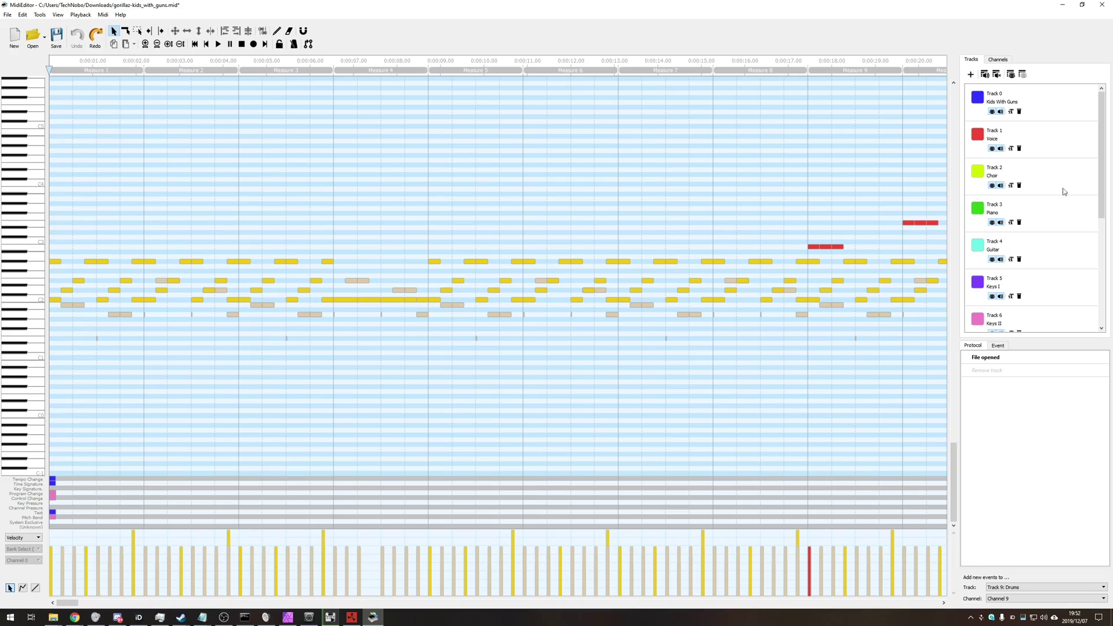
- Scroll through the Gorillaz Kids With Guns MIDI to review its tracks
{"action": "scroll", "scroll_direction": "down", "scroll_amount": 3}
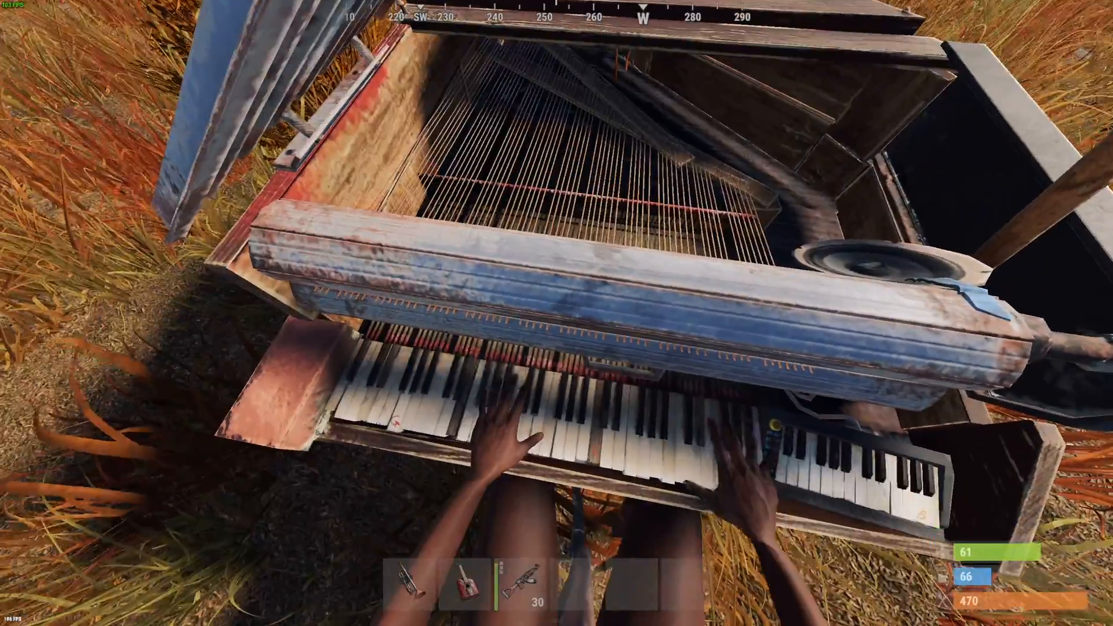
{"action": "mouse_move", "coordinate": [556, 313]}
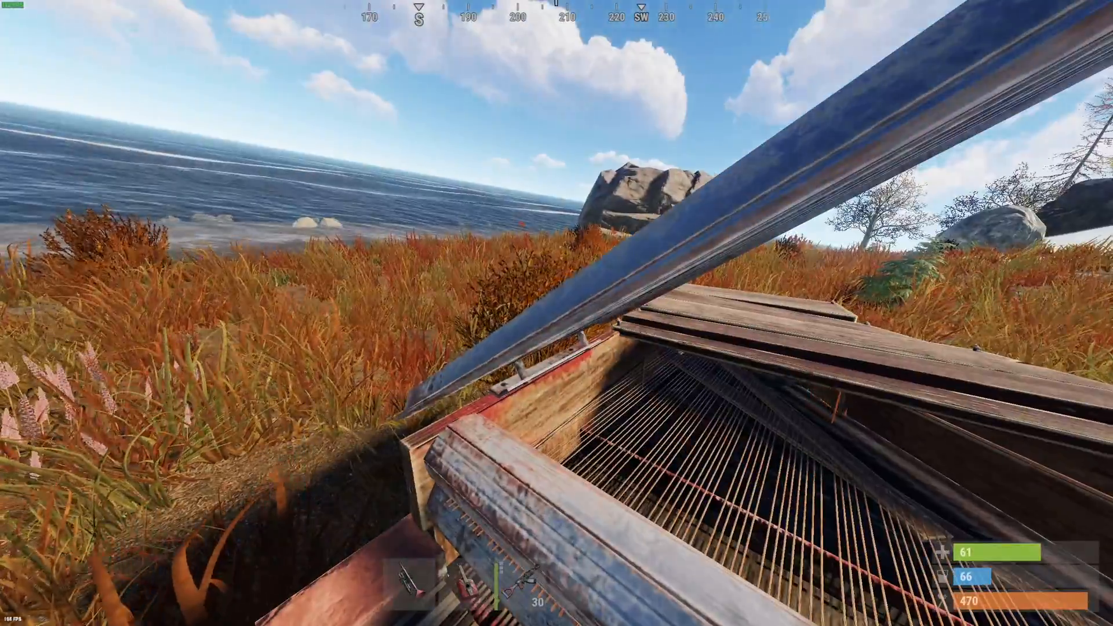
{"action": "mouse_move", "coordinate": [557, 314]}
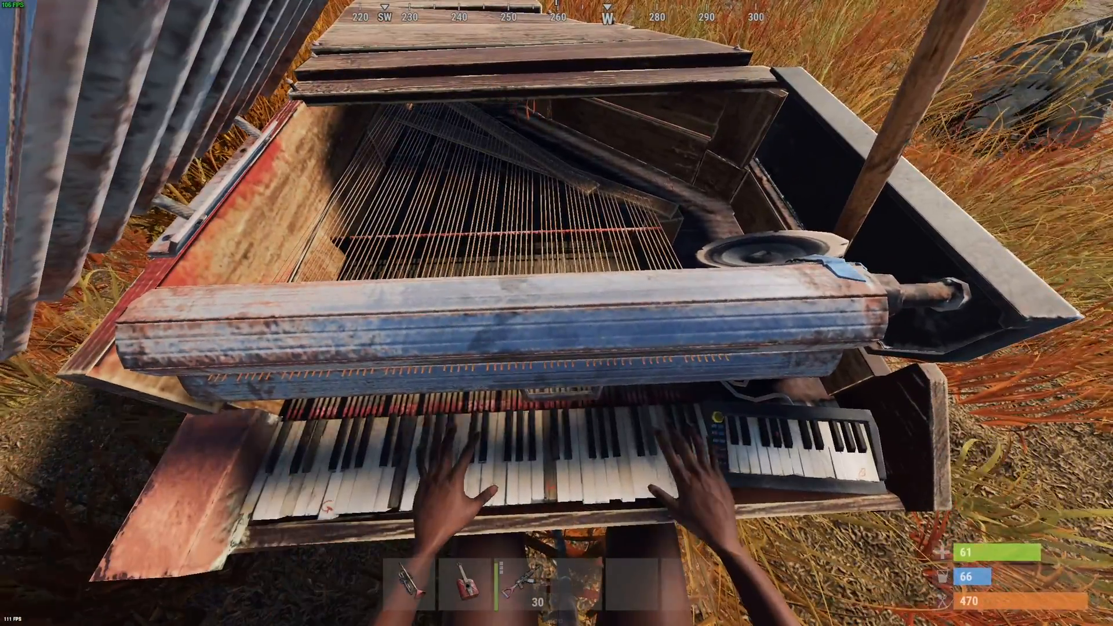